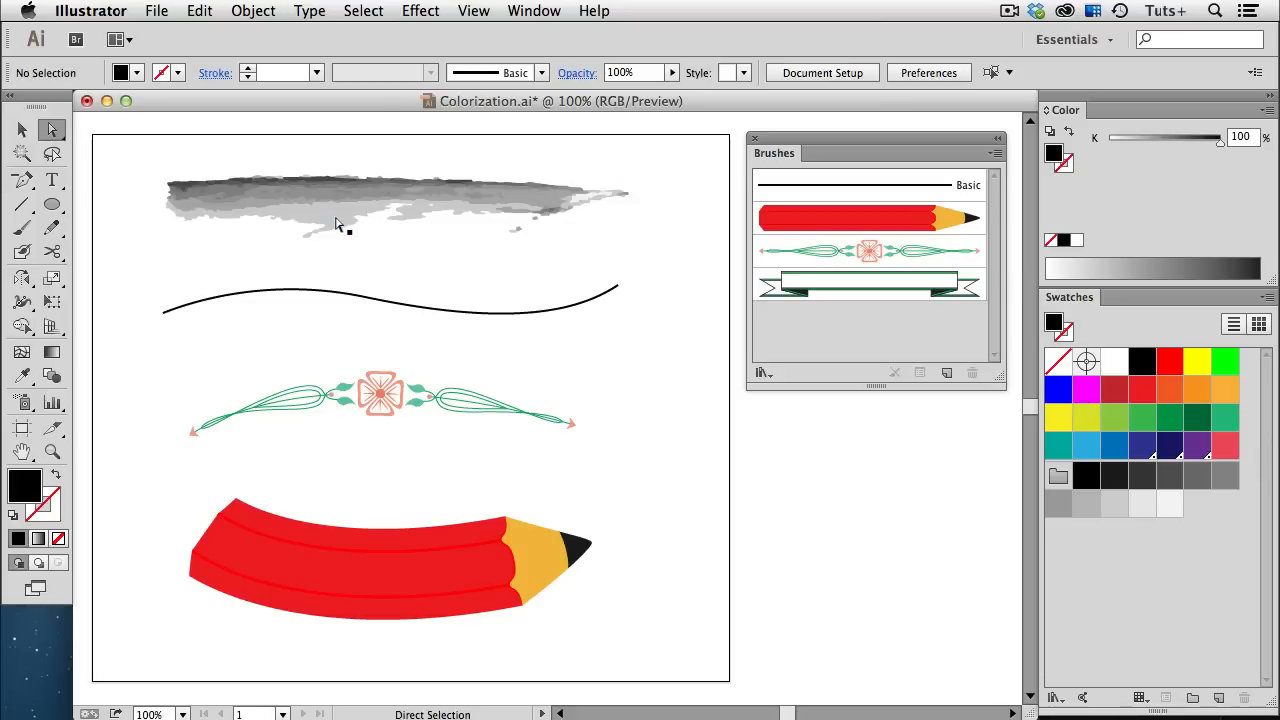
Select the gray watercolor stroke at the top of the page to make it a brush
left_click(337, 215)
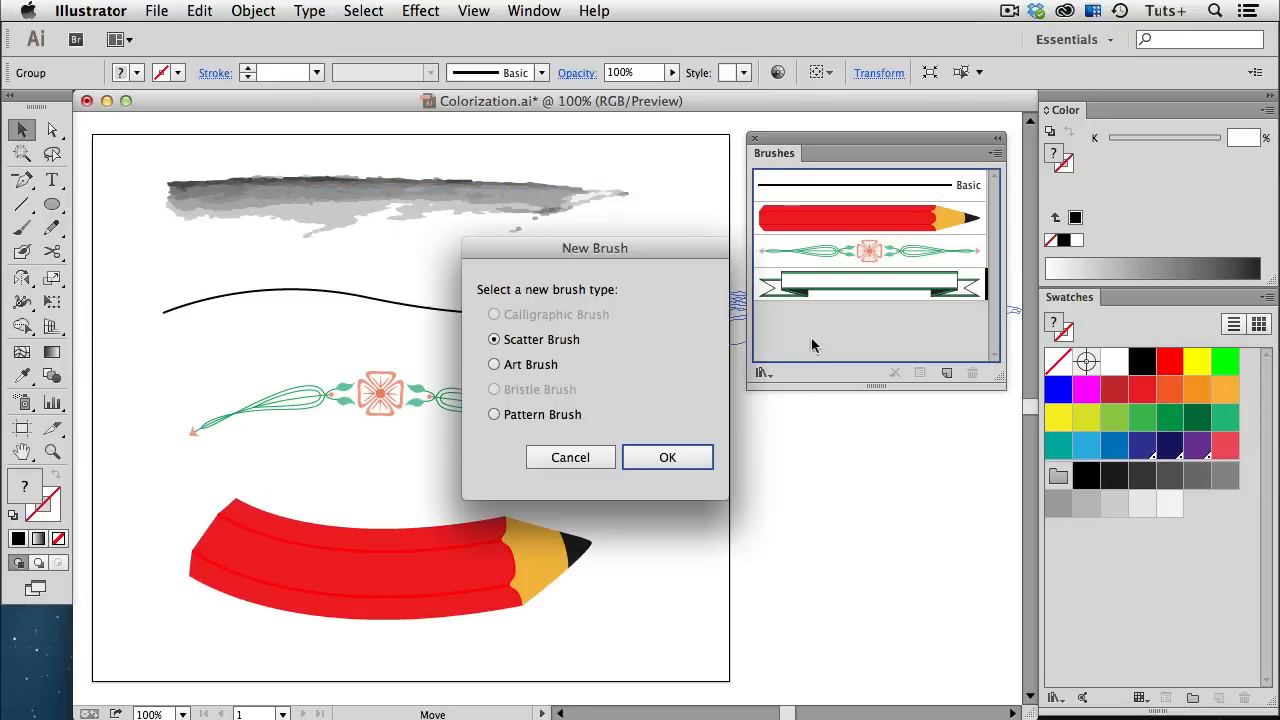
Create the brush as an Art Brush with its Colorization Method set to Tints
left_click(493, 365)
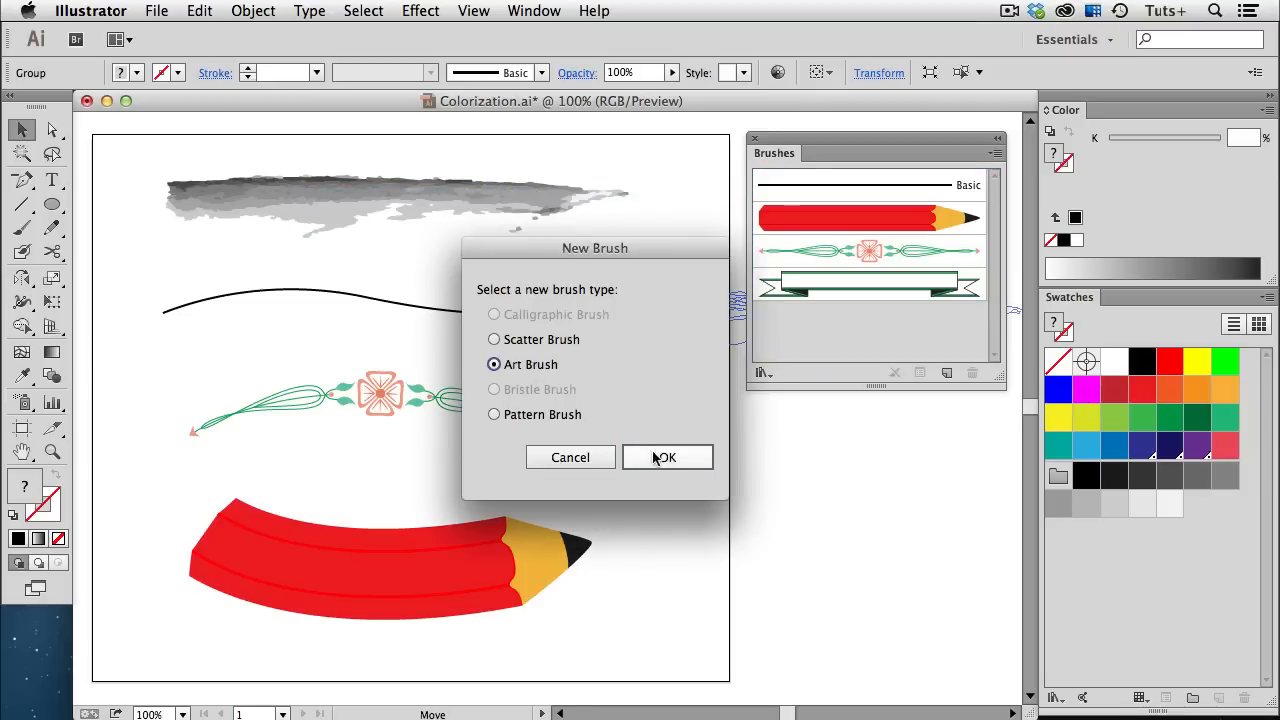
left_click(667, 457)
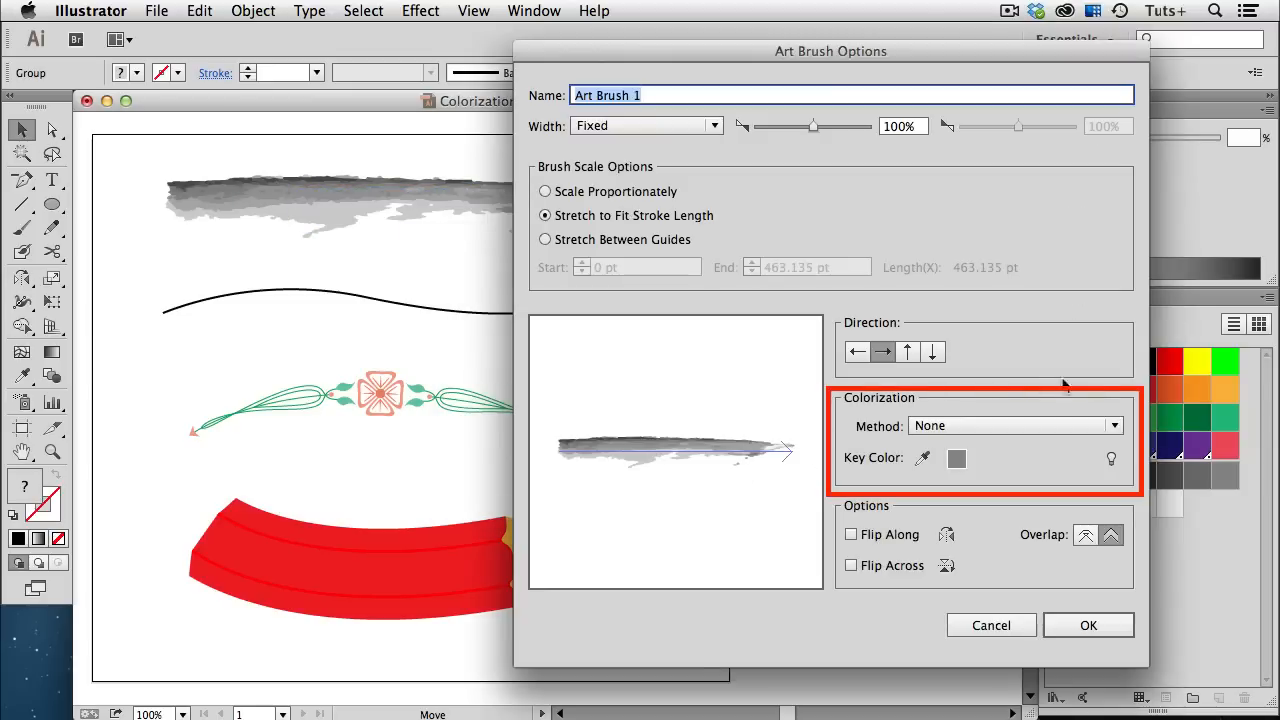
mouse_move(1106, 498)
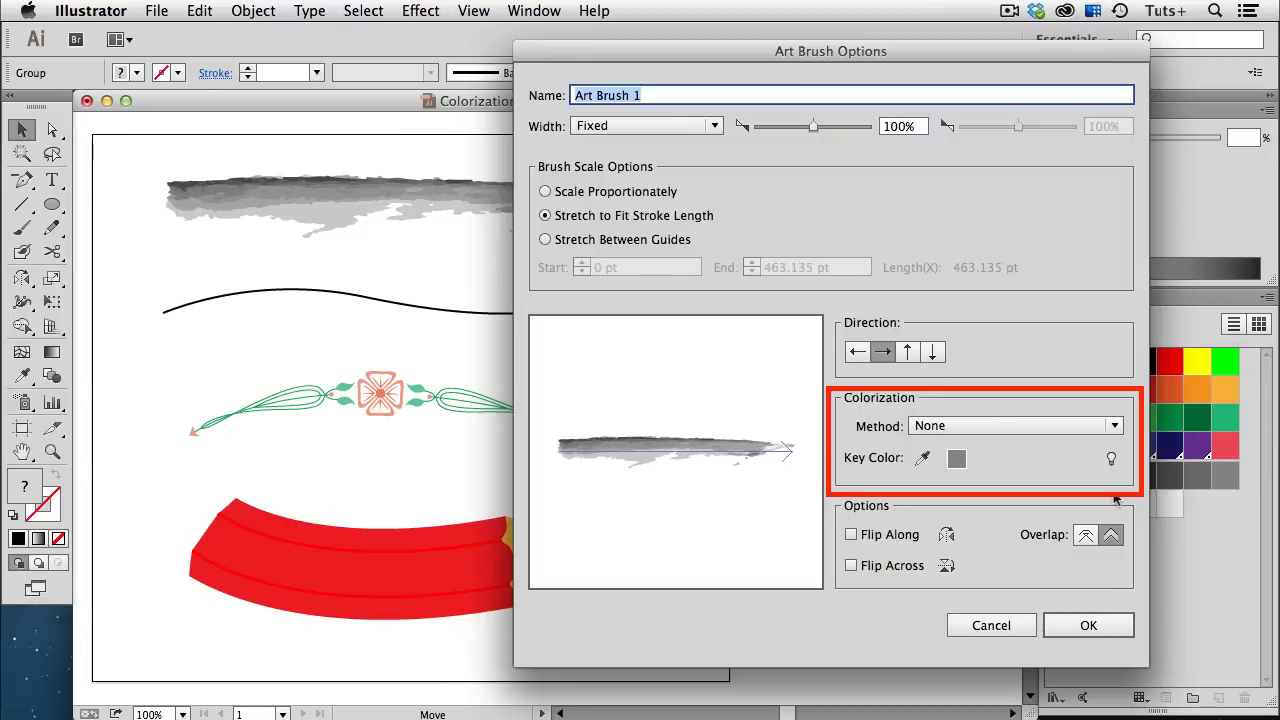
left_click(1015, 425)
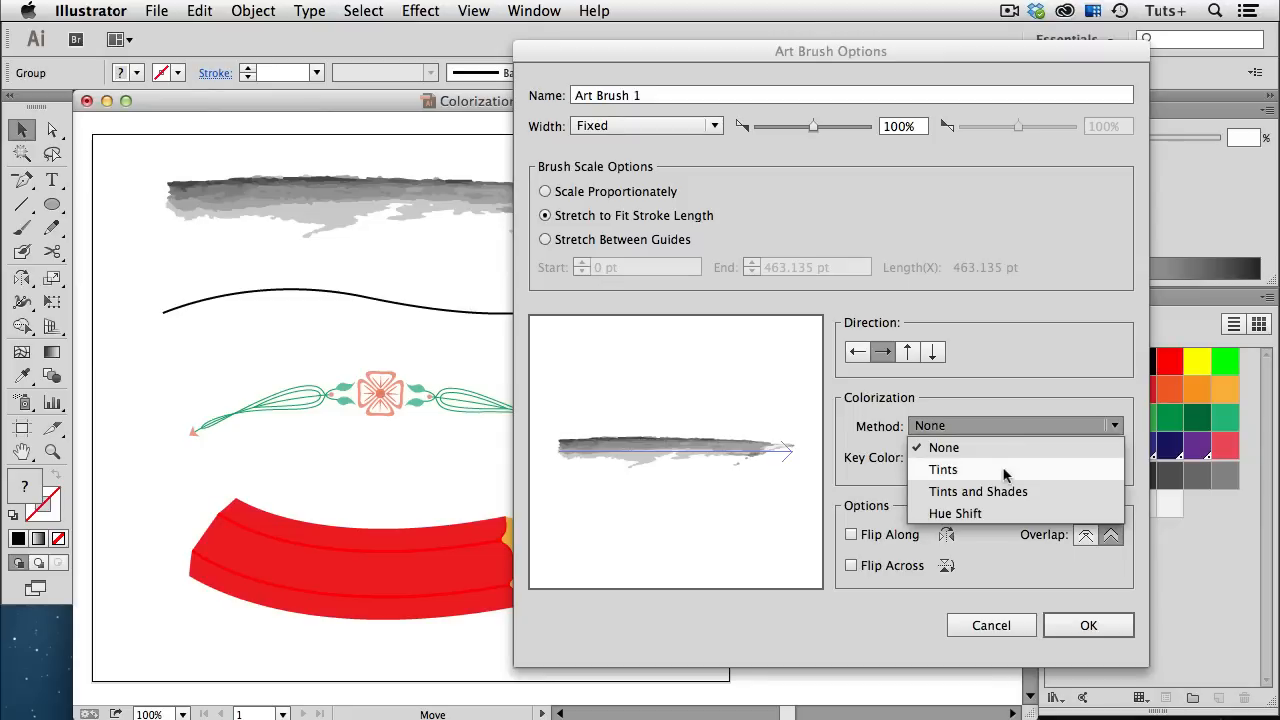
left_click(942, 469)
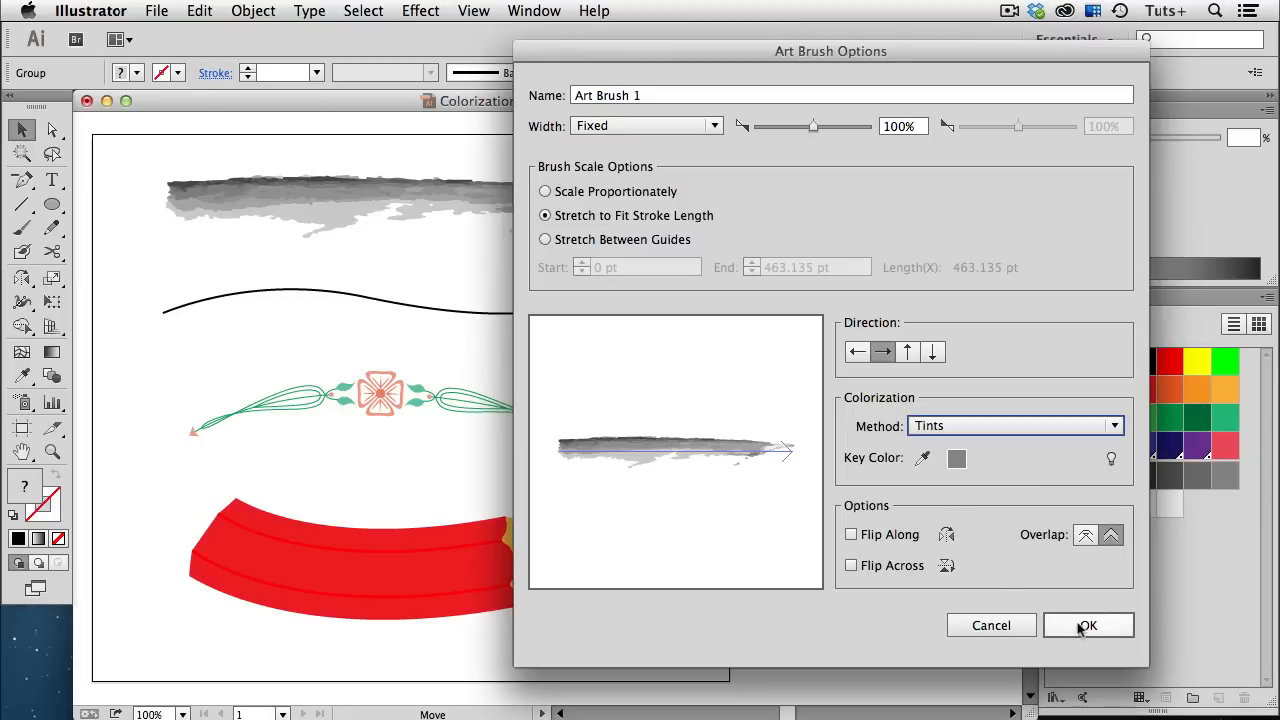
Paint the wavy line with the new watercolor brush and tint its stroke blue, magenta, then light green
left_click(1089, 624)
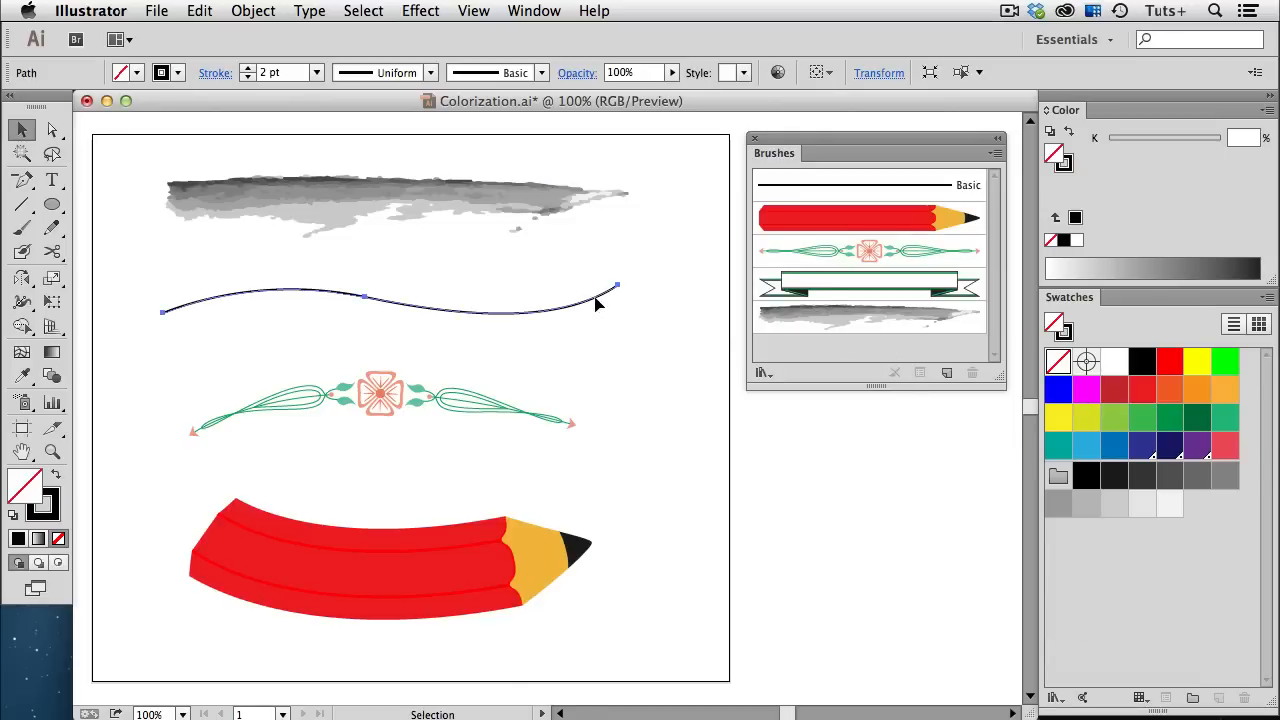
left_click(868, 316)
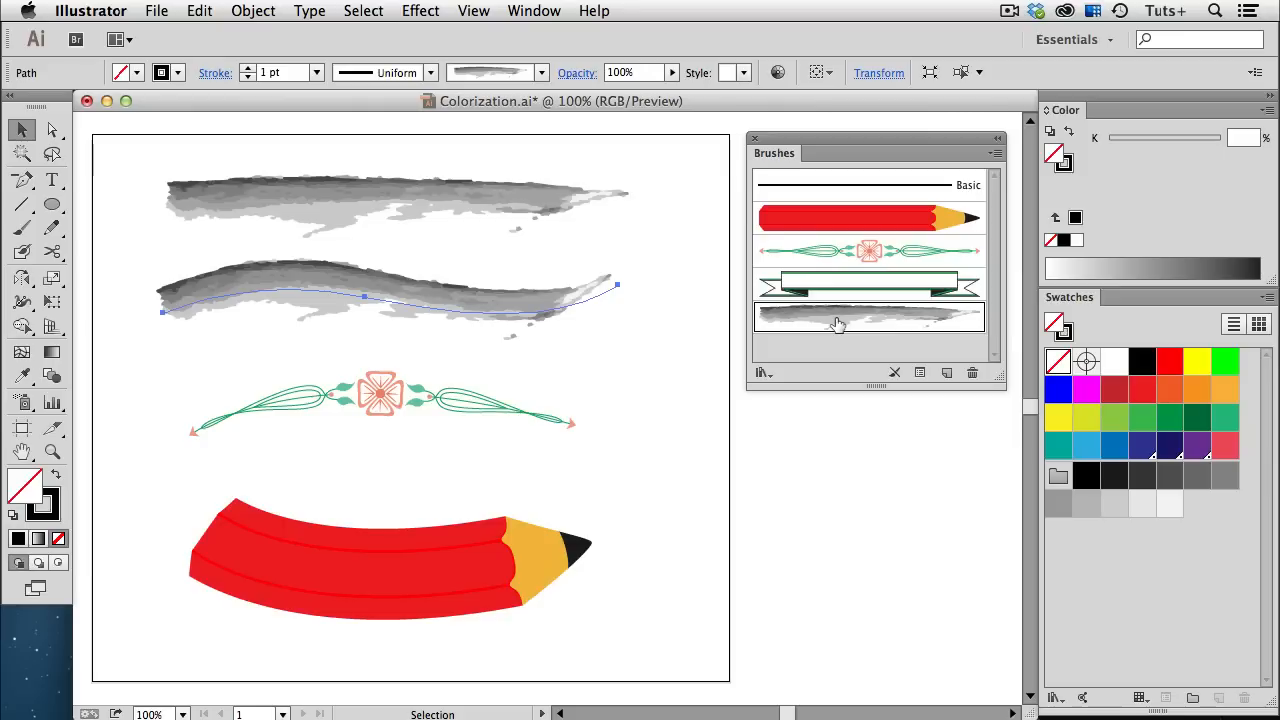
left_click(869, 316)
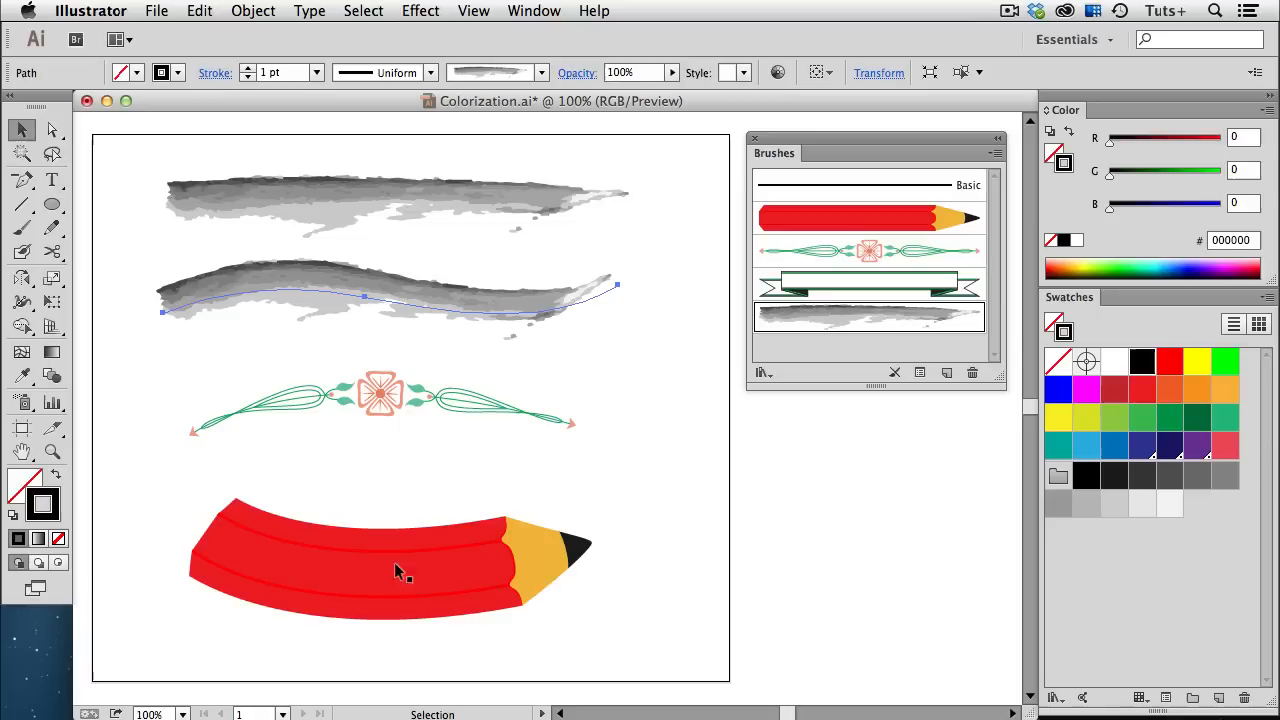
left_click(1059, 389)
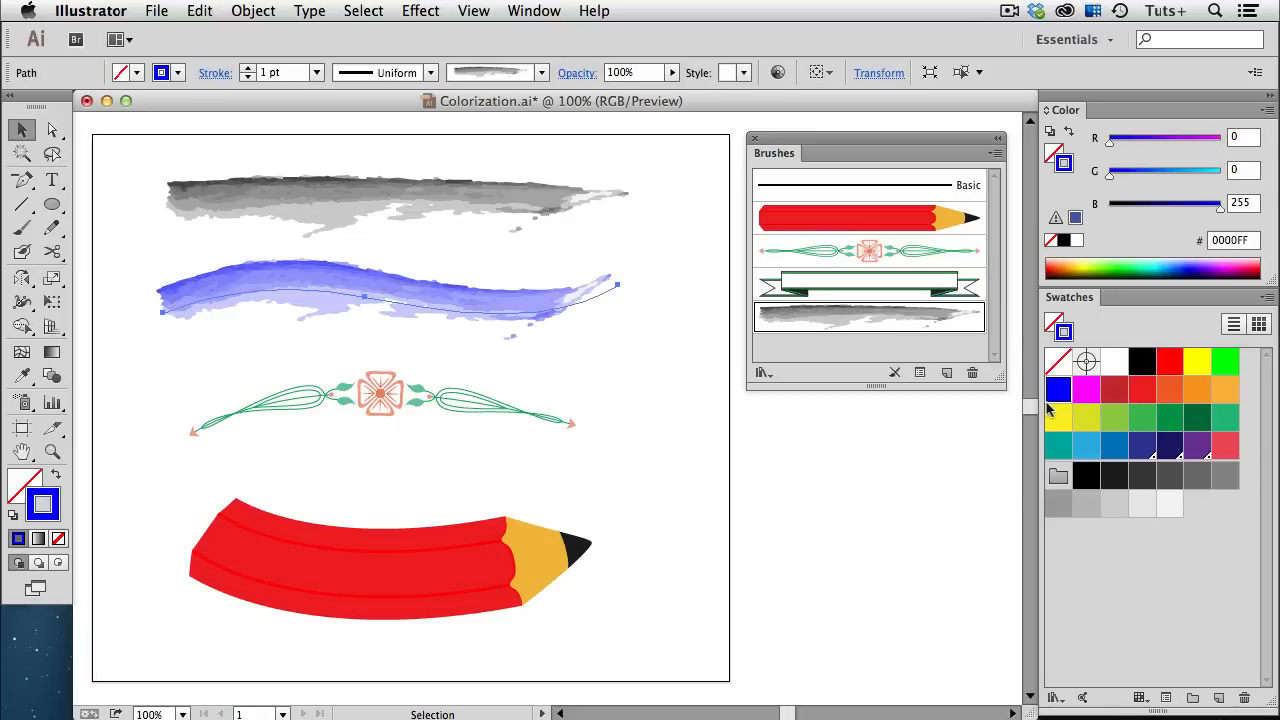
left_click(1086, 388)
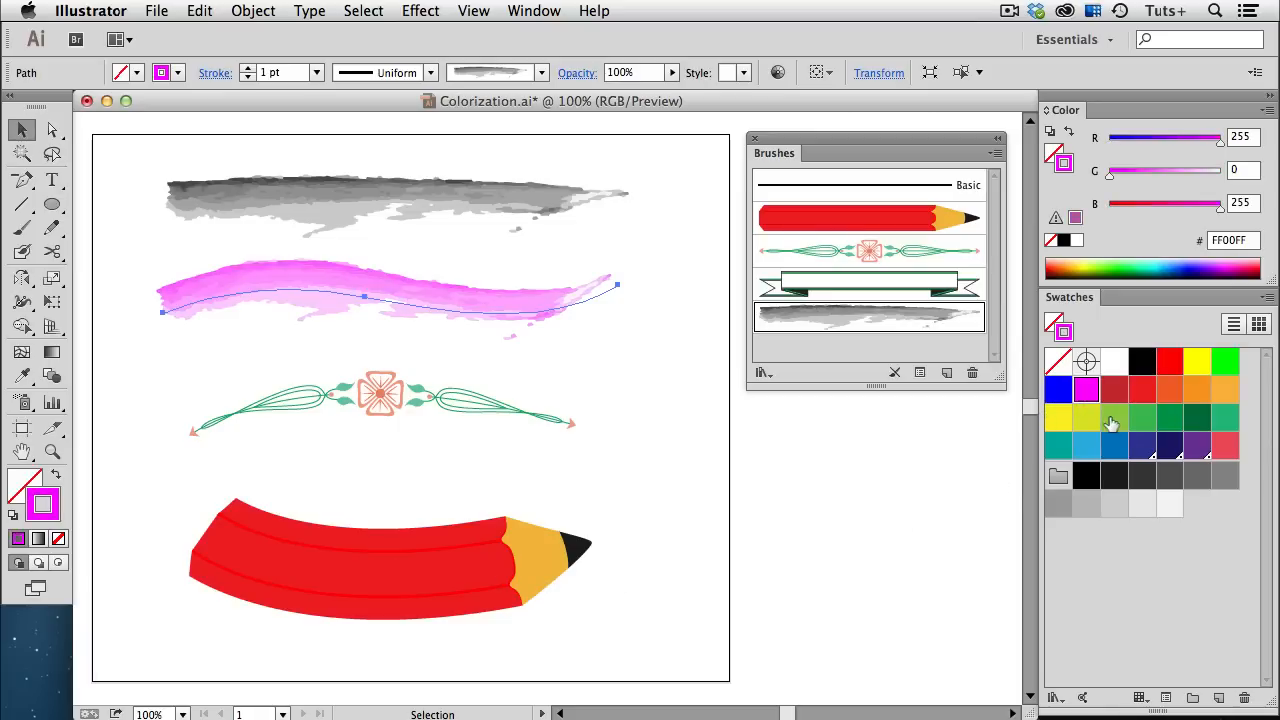
left_click(1114, 420)
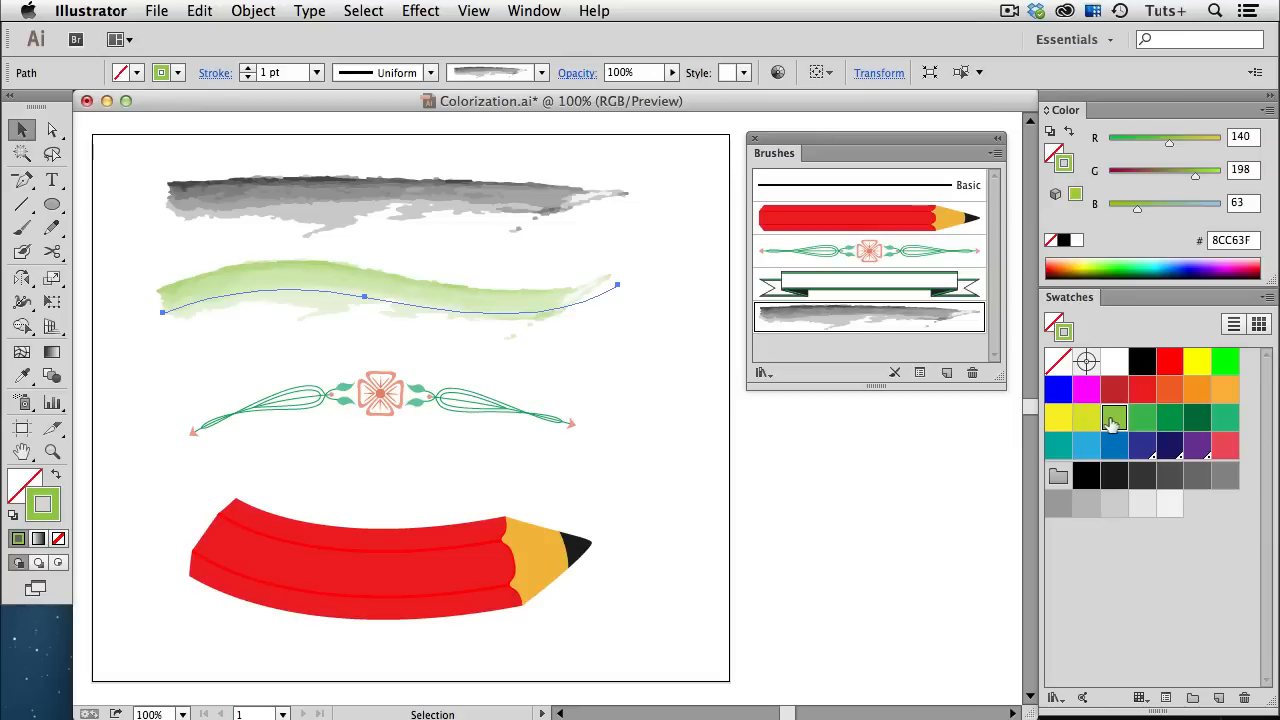
mouse_move(877, 325)
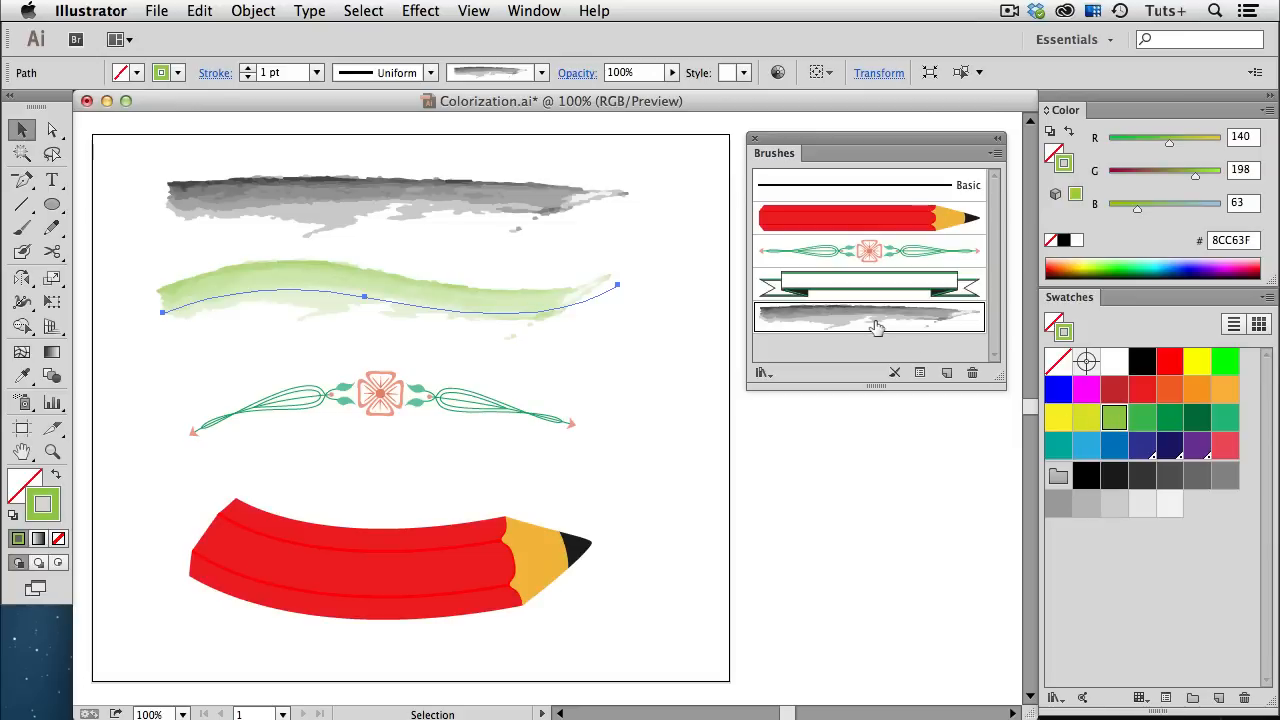
double_click(871, 315)
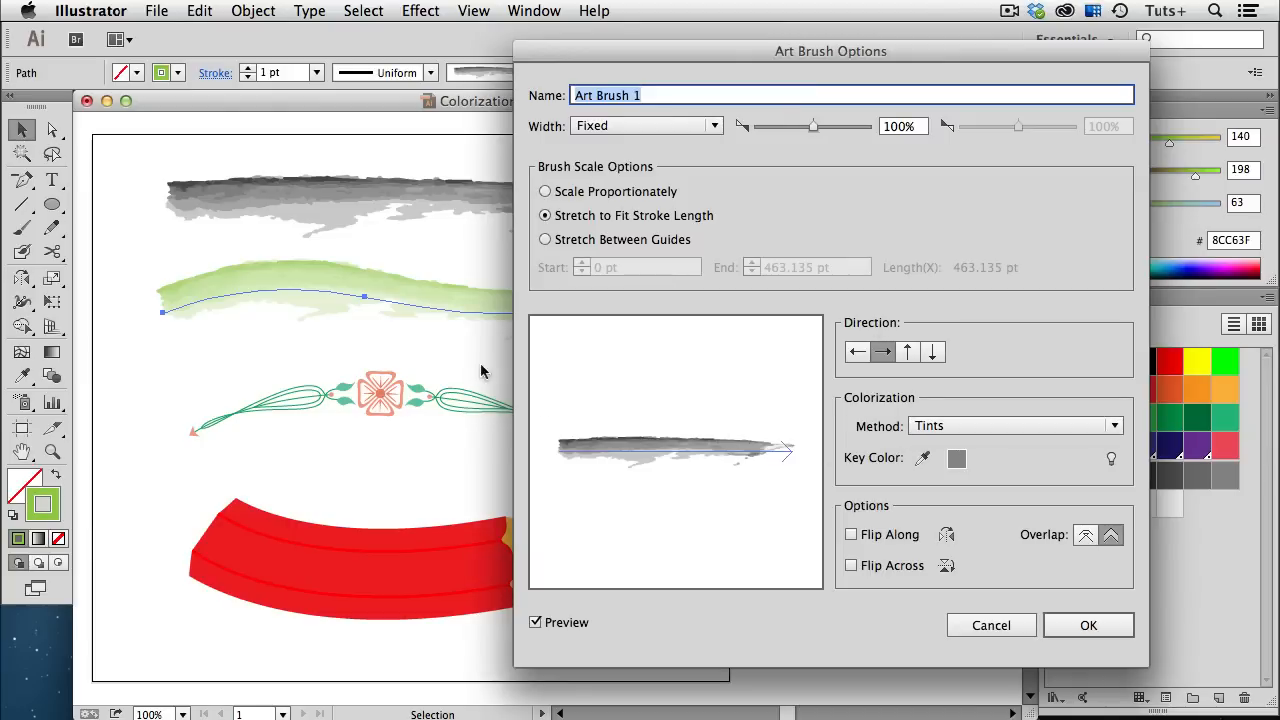
mouse_move(332, 337)
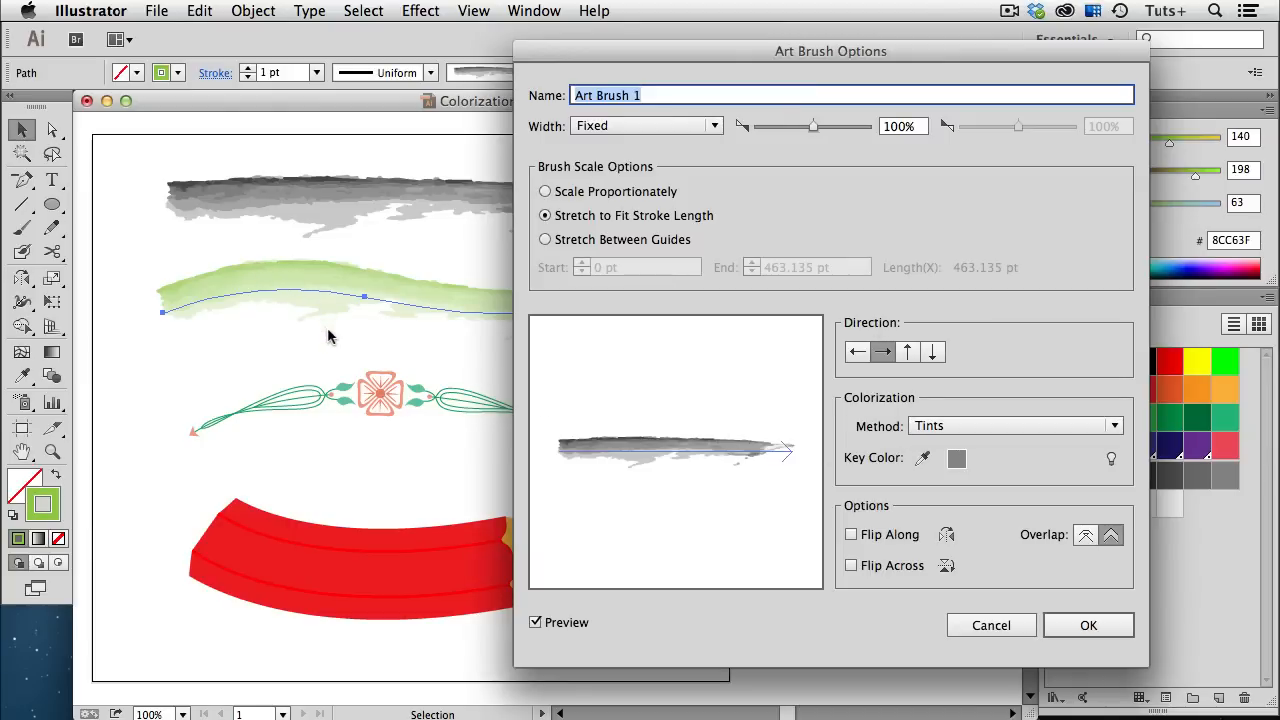
mouse_move(780, 434)
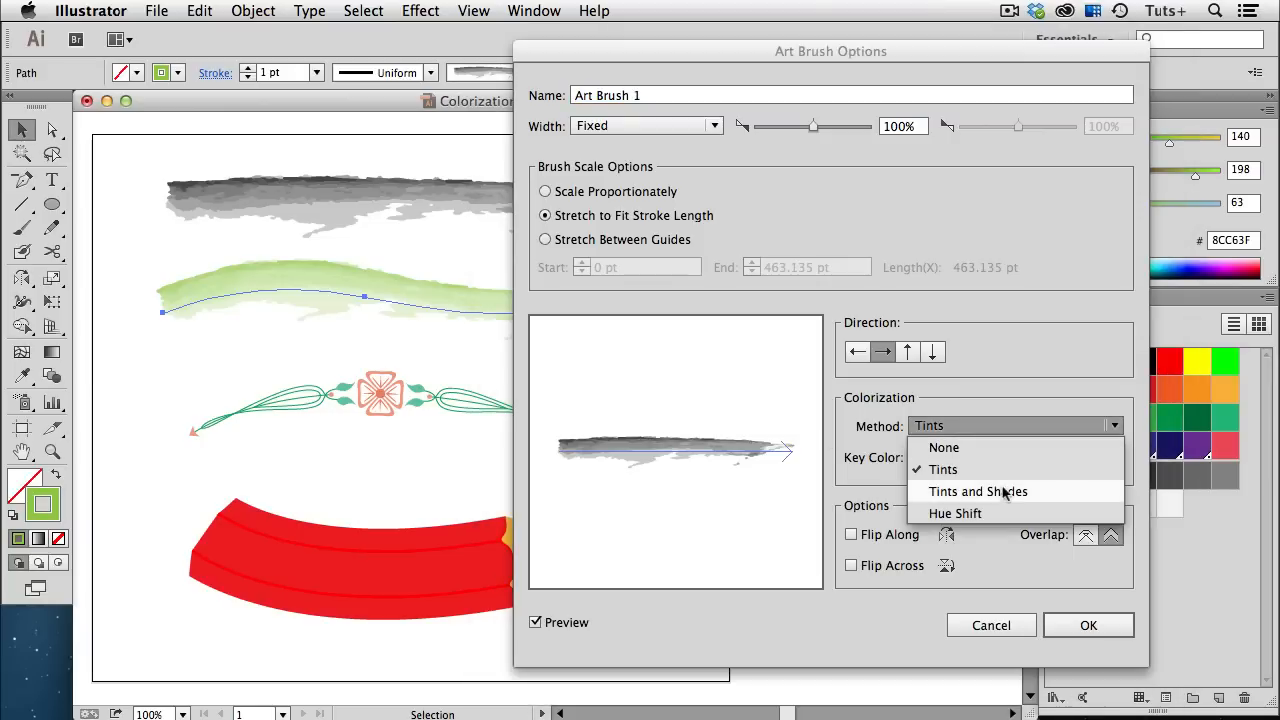
left_click(980, 492)
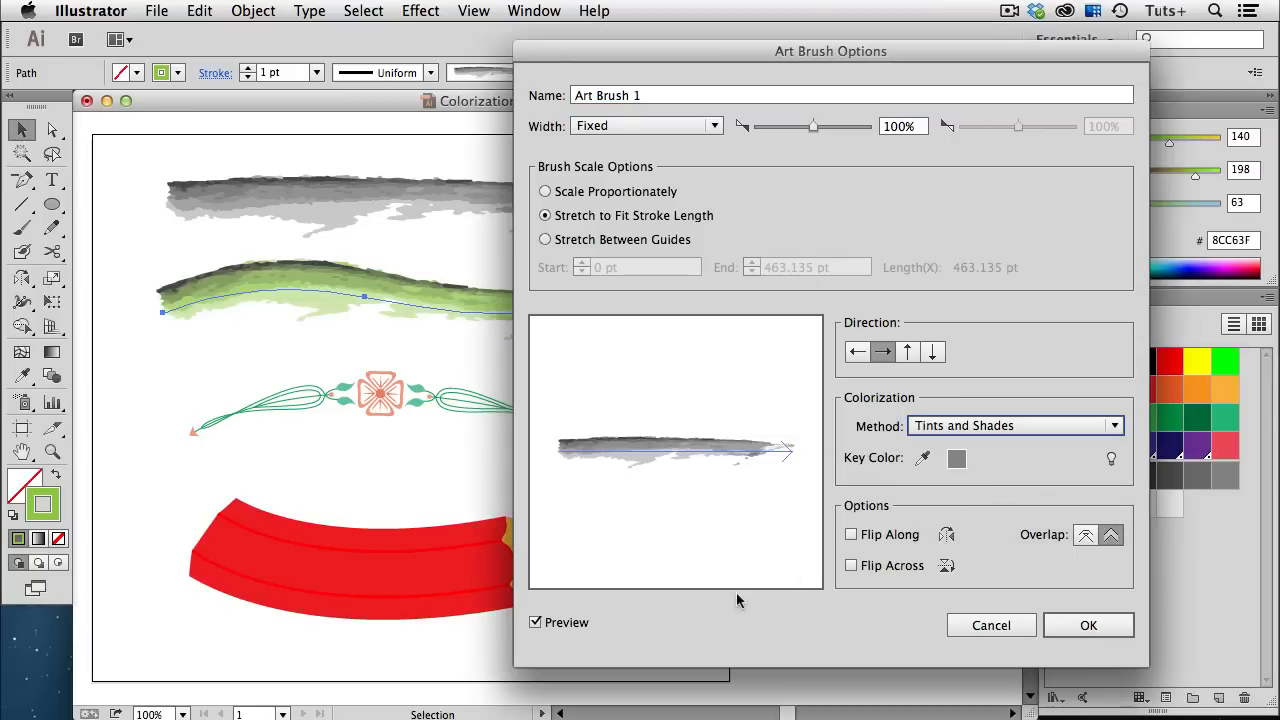
mouse_move(559, 529)
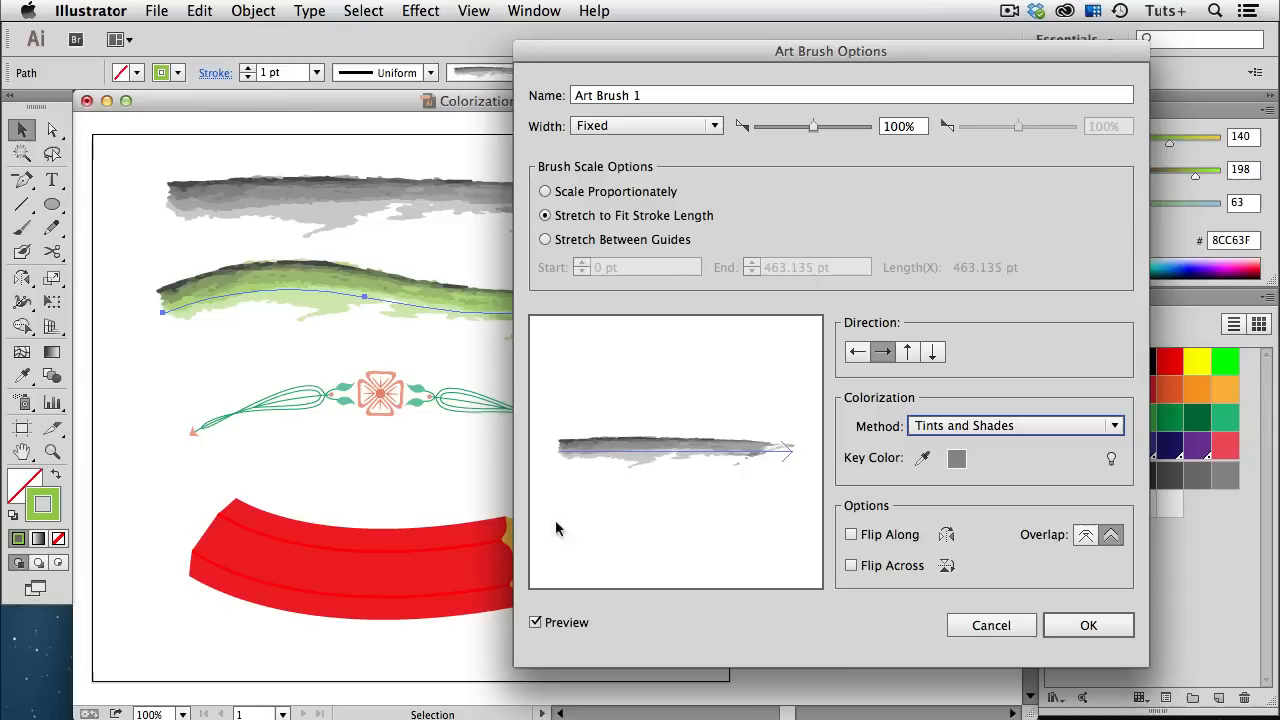
mouse_move(156, 298)
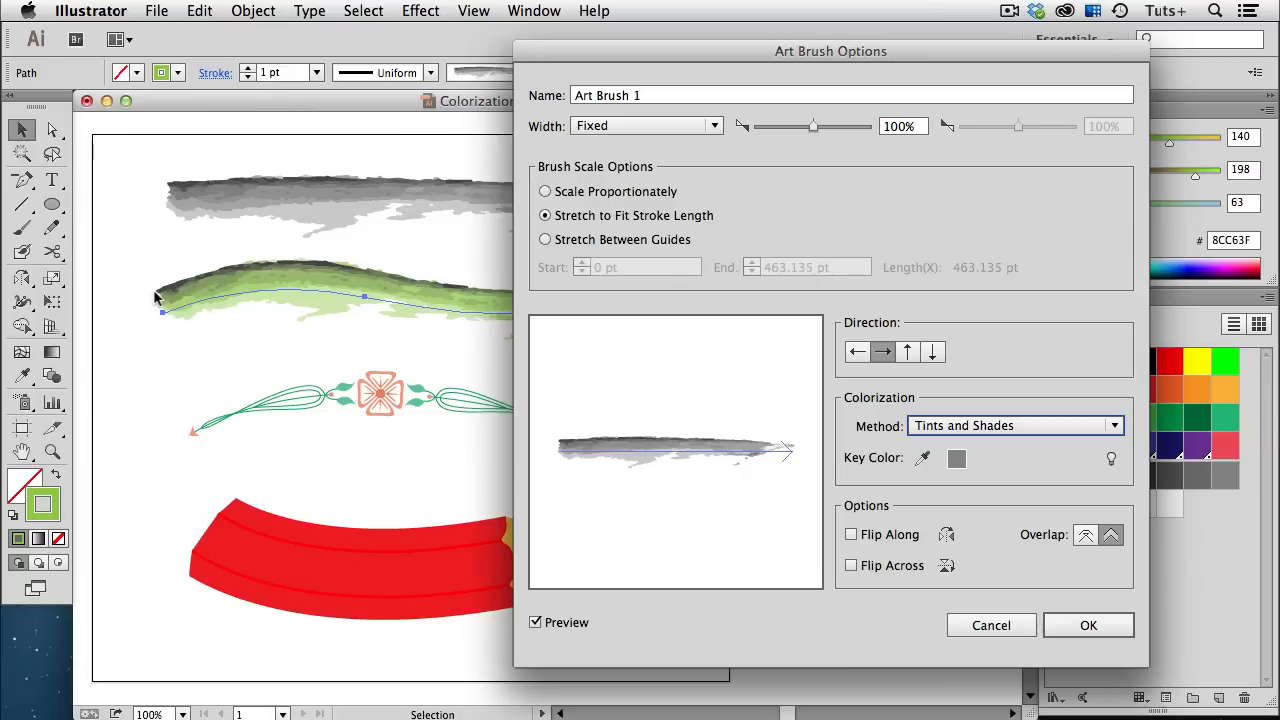
mouse_move(194, 299)
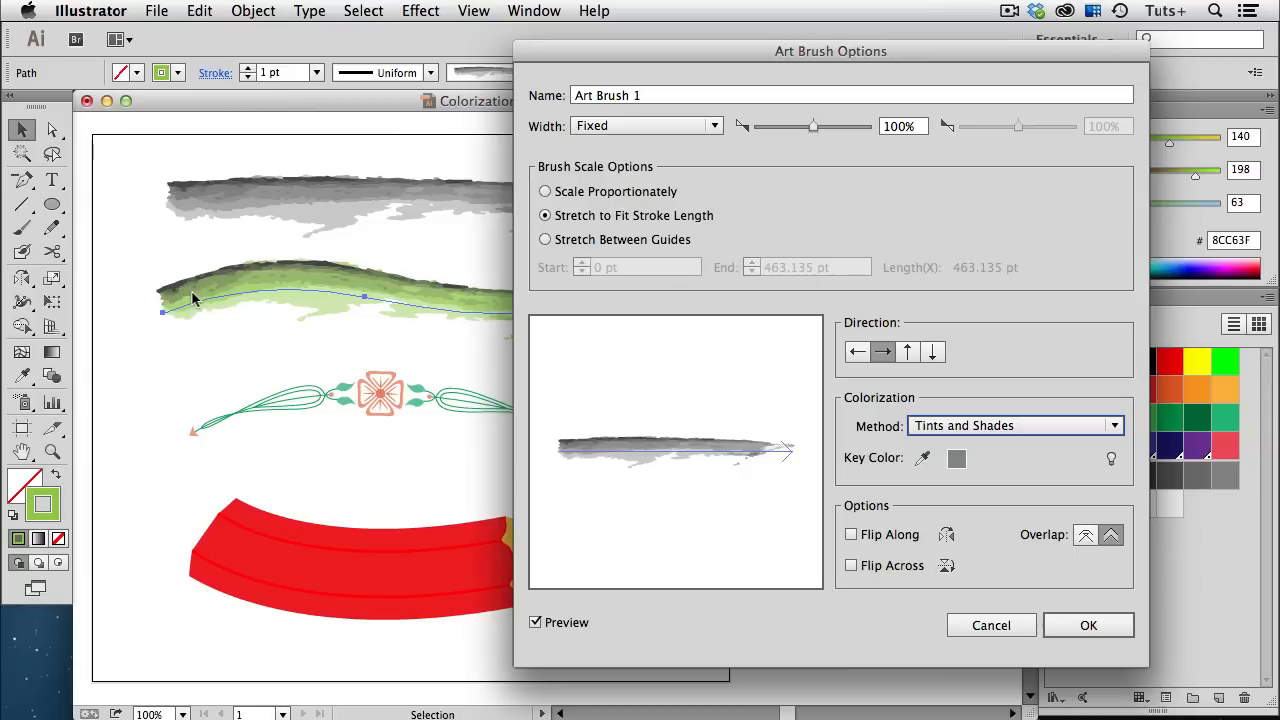
mouse_move(333, 322)
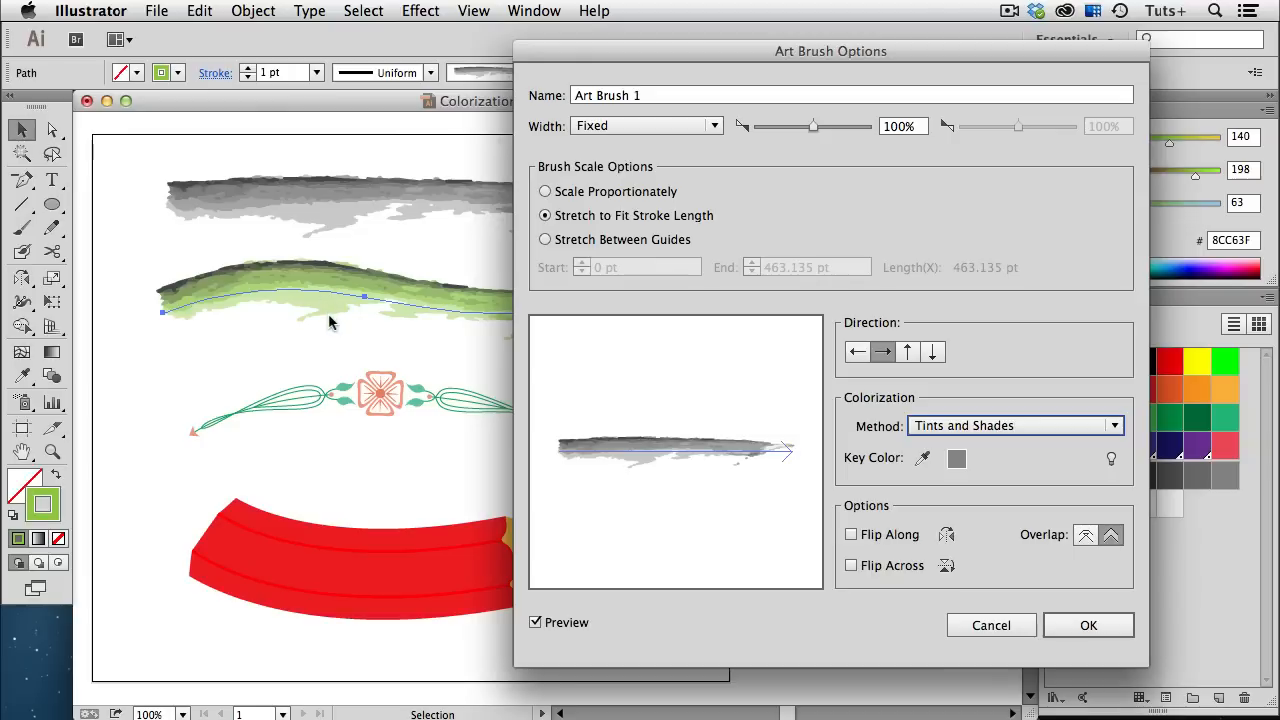
mouse_move(83, 505)
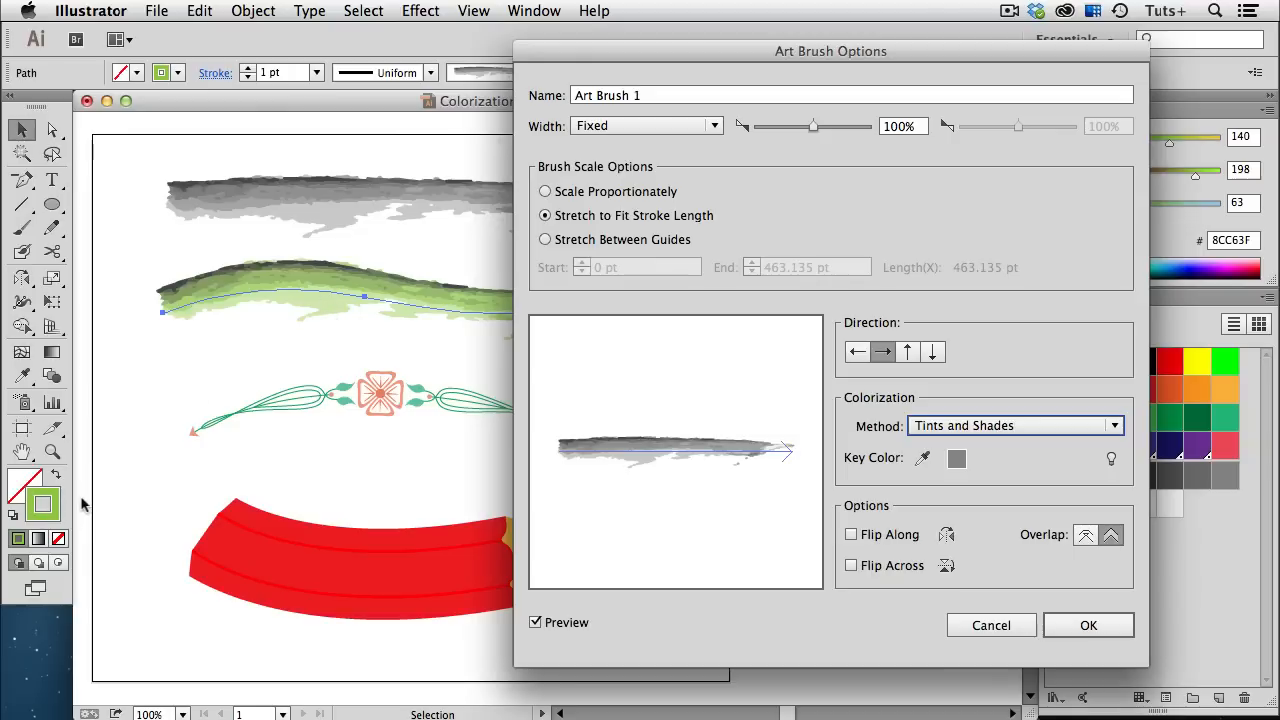
mouse_move(920, 655)
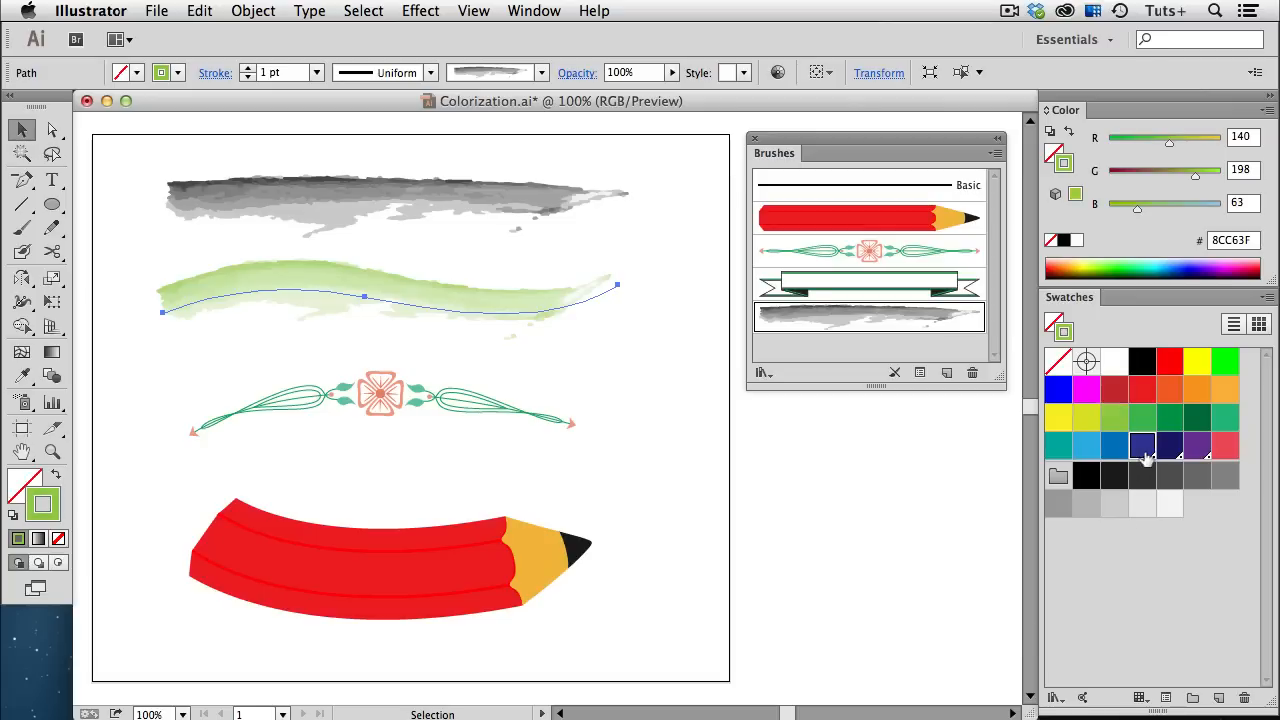
Tint the watercolor line with the Purple Spot swatch
left_click(1188, 456)
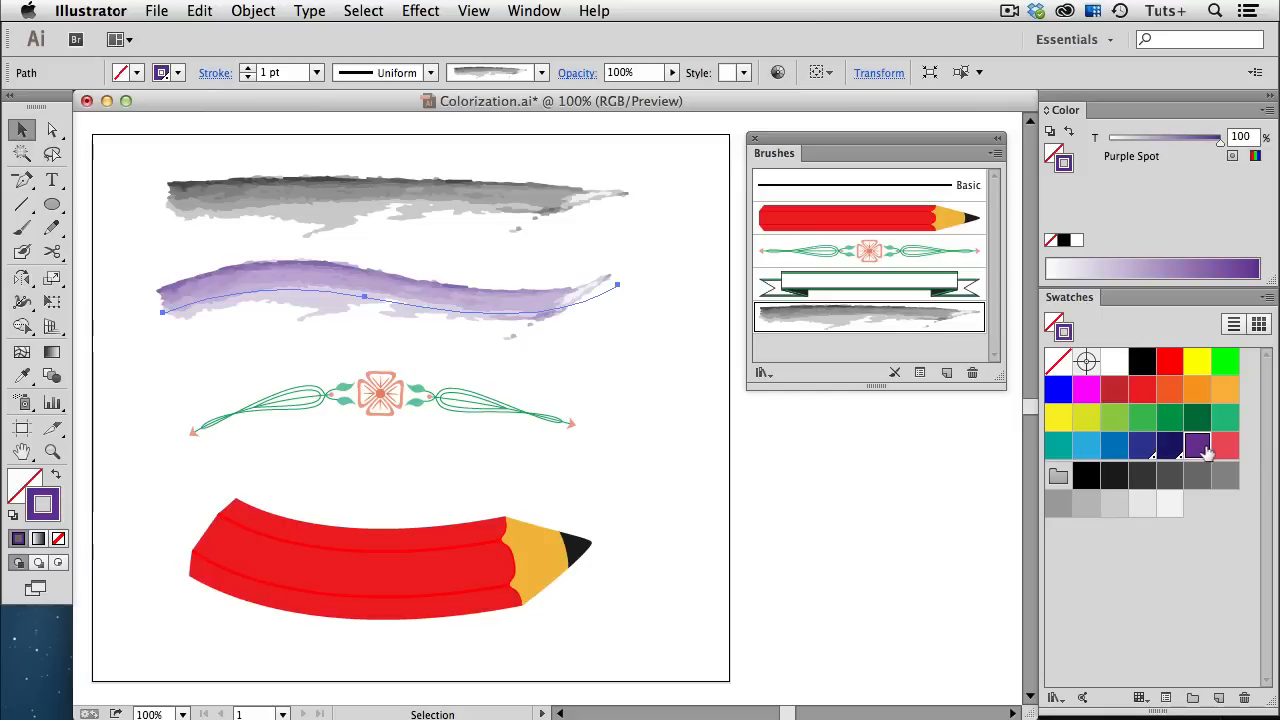
mouse_move(1203, 470)
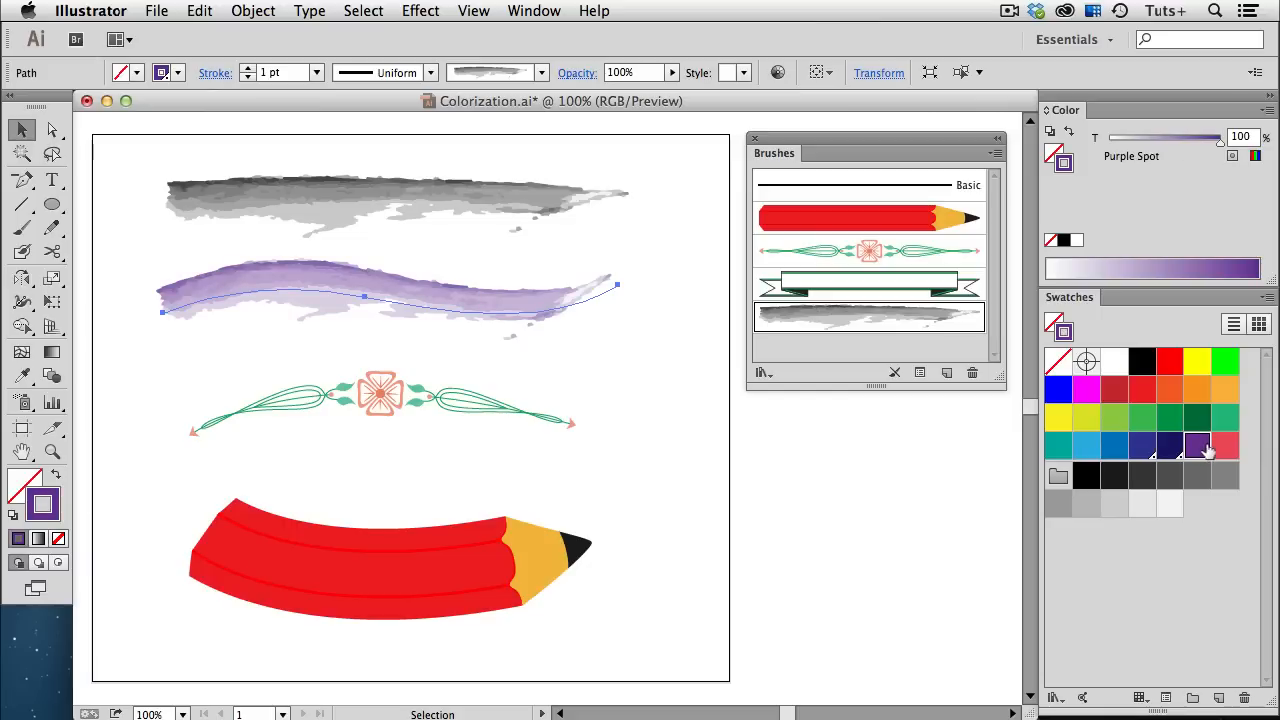
left_click(252, 11)
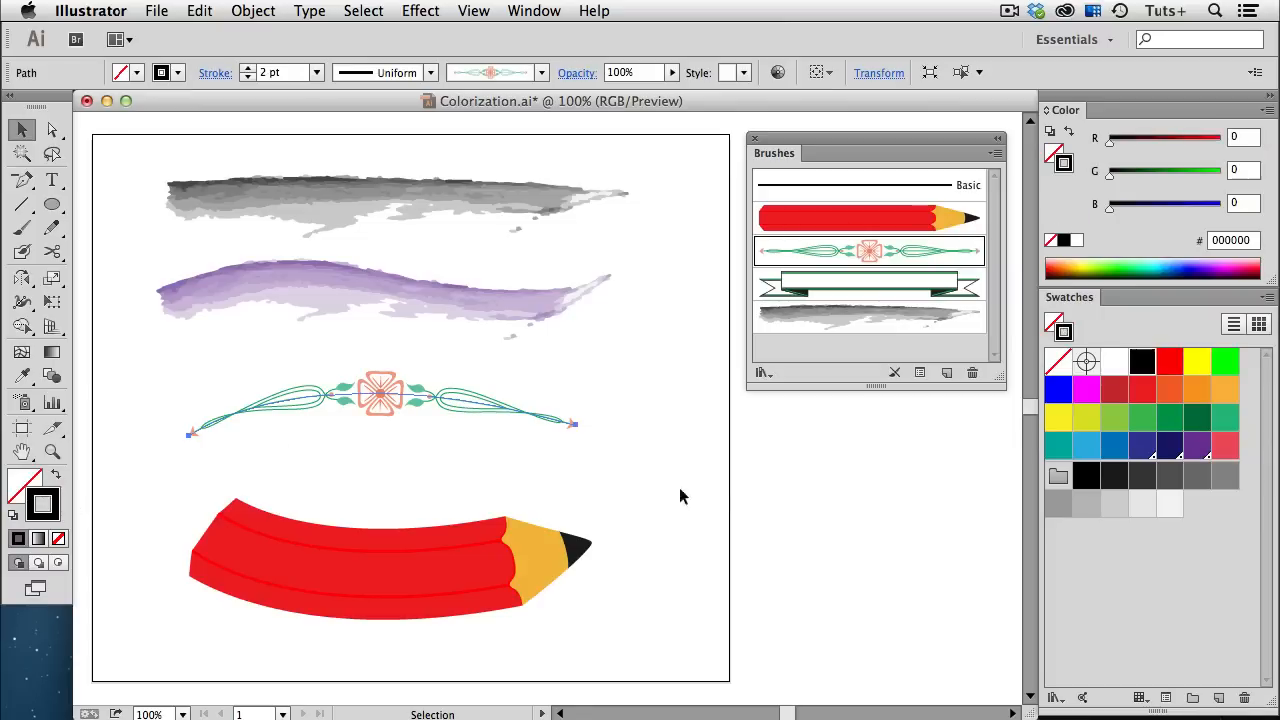
mouse_move(1063, 390)
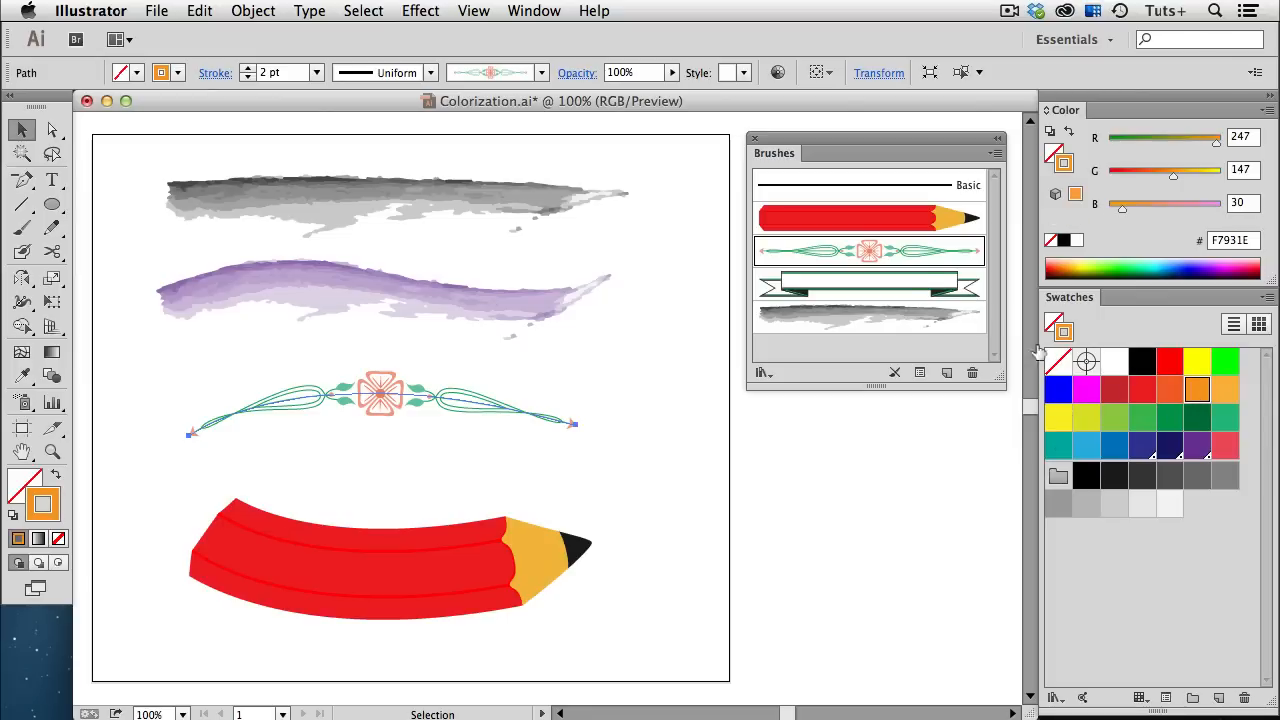
In the Text Divider brush options, try Tints then choose Hue Shift colorization with preview
double_click(868, 251)
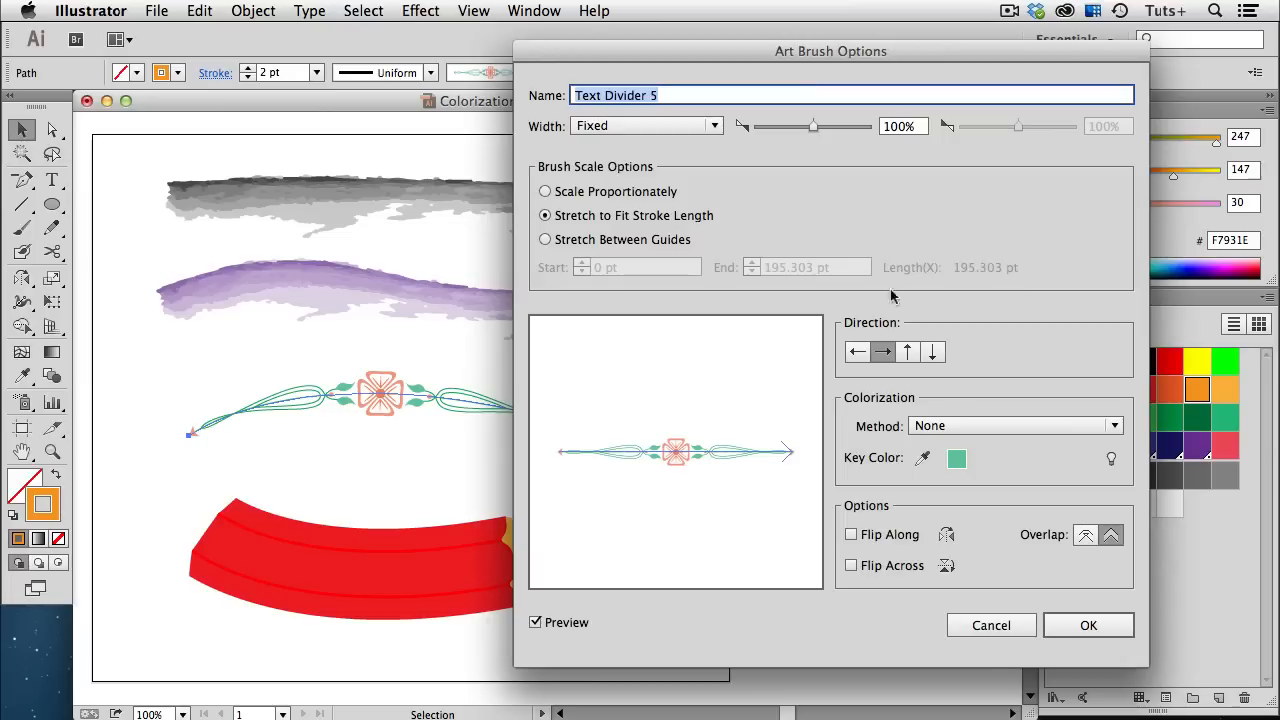
left_click(1014, 425)
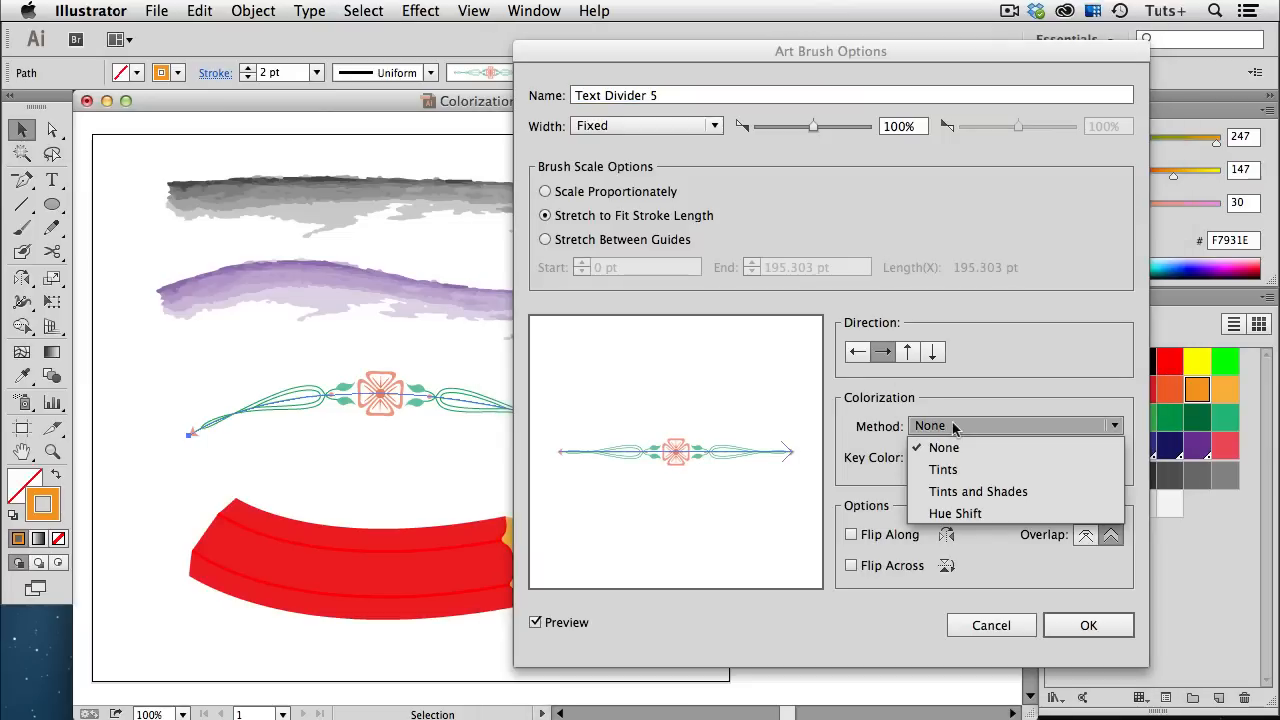
mouse_move(968, 470)
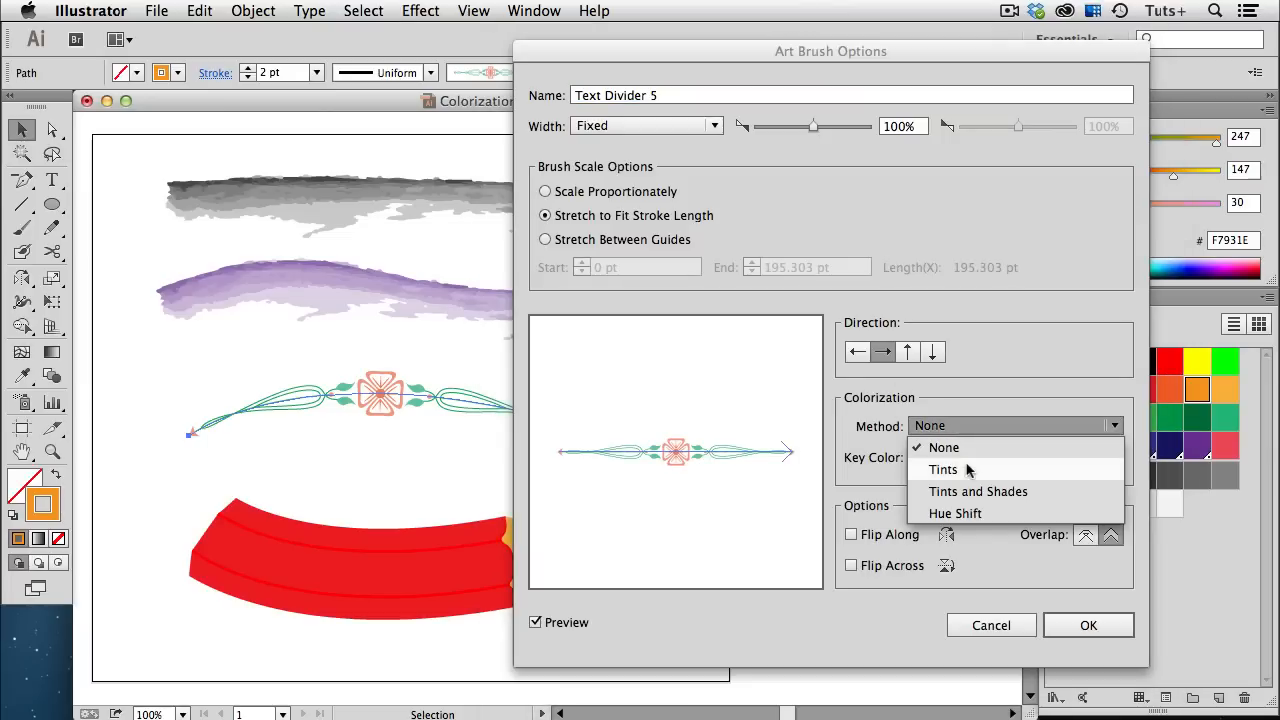
left_click(941, 469)
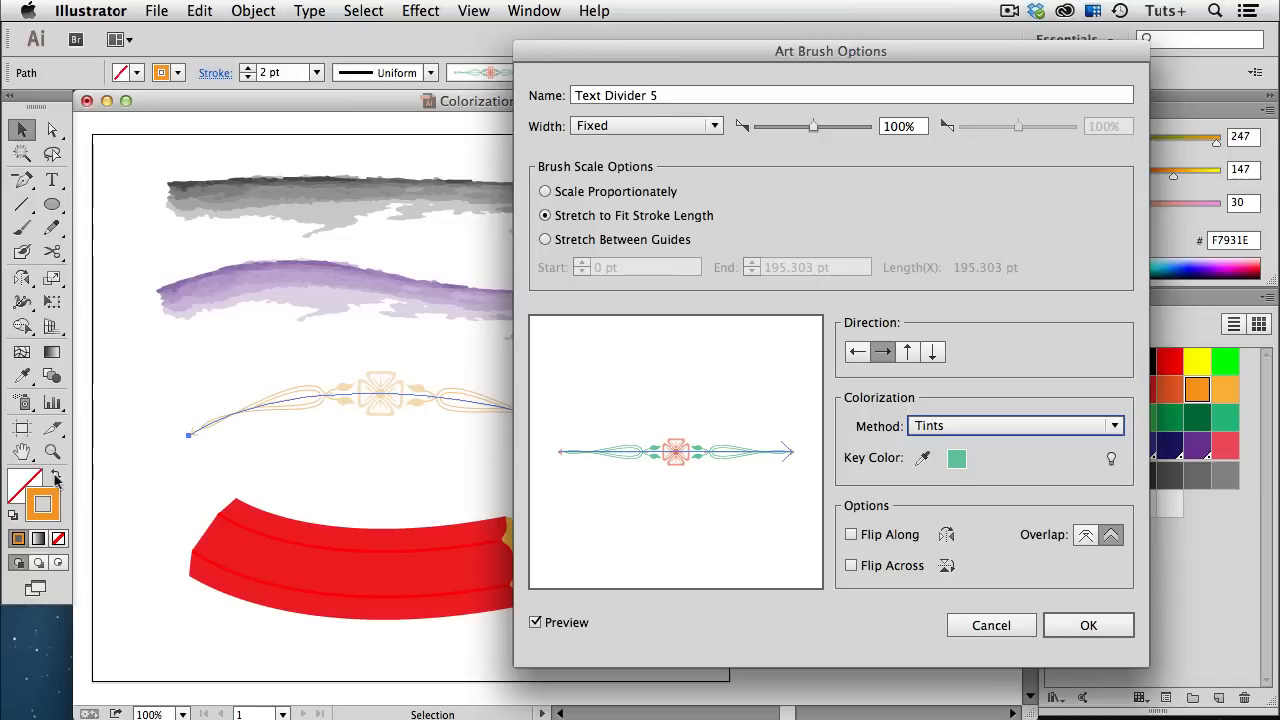
mouse_move(846, 530)
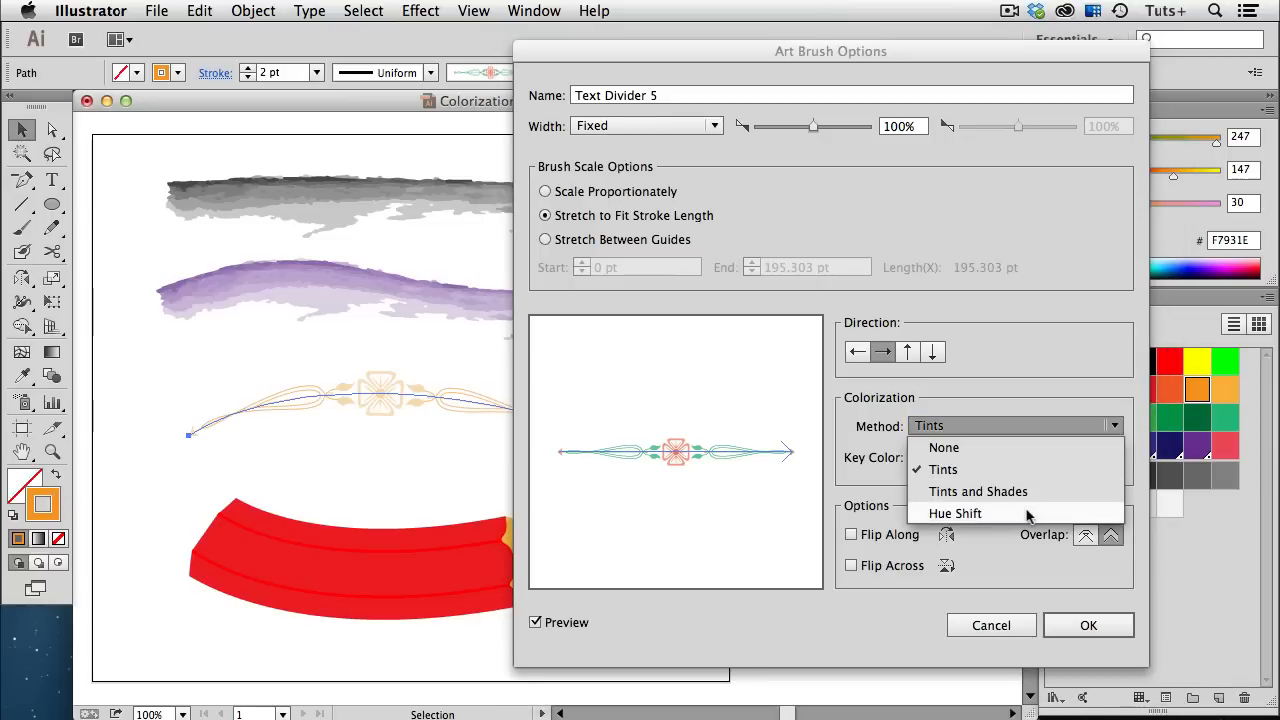
left_click(957, 513)
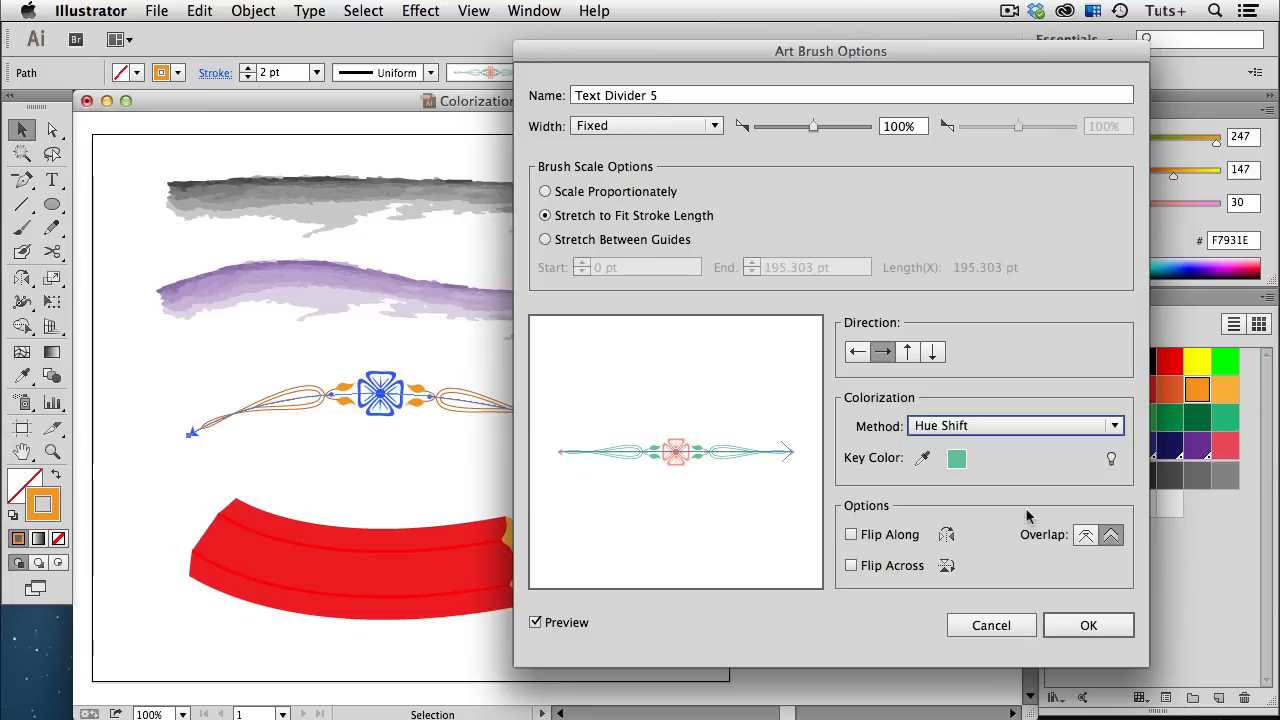
mouse_move(416, 416)
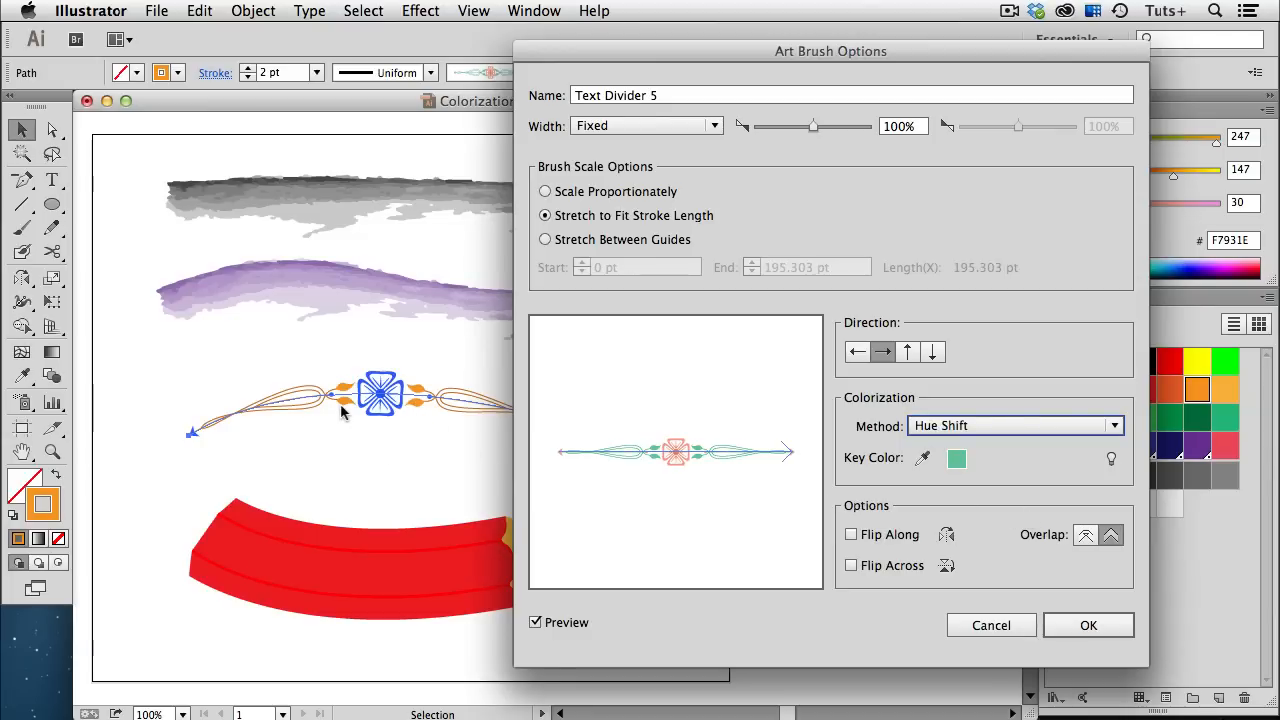
mouse_move(830, 506)
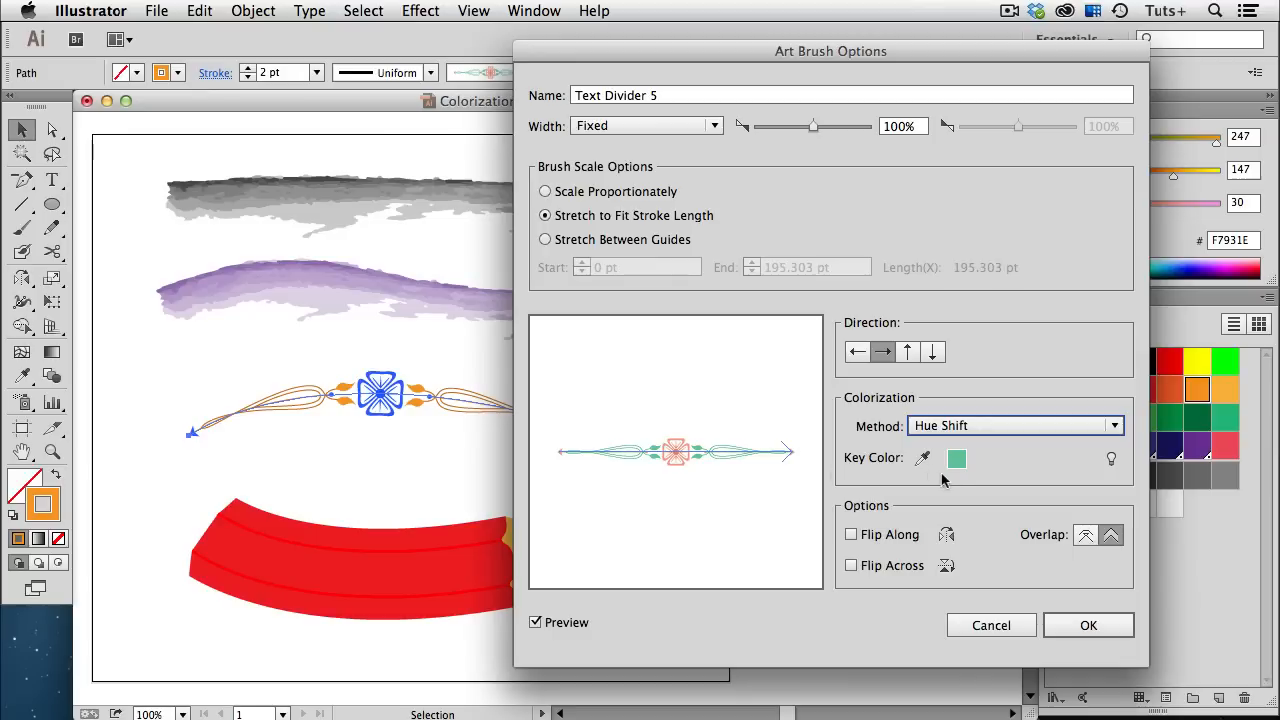
mouse_move(958, 472)
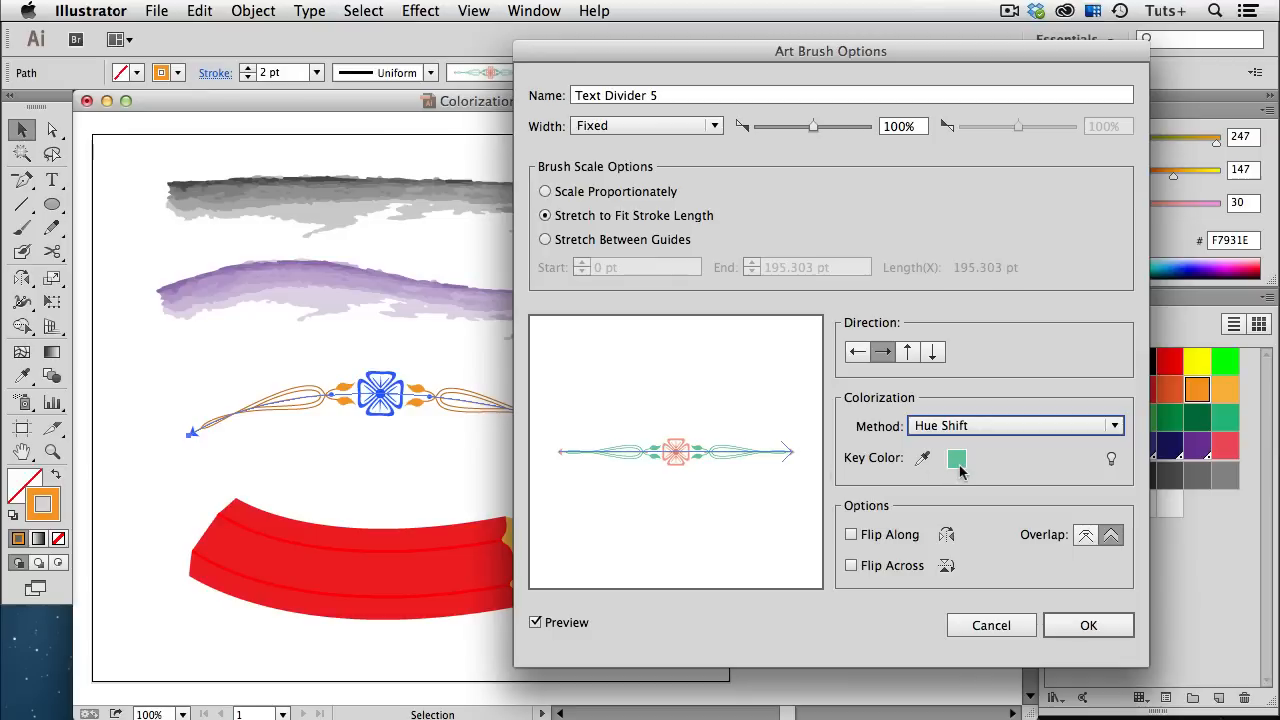
mouse_move(728, 464)
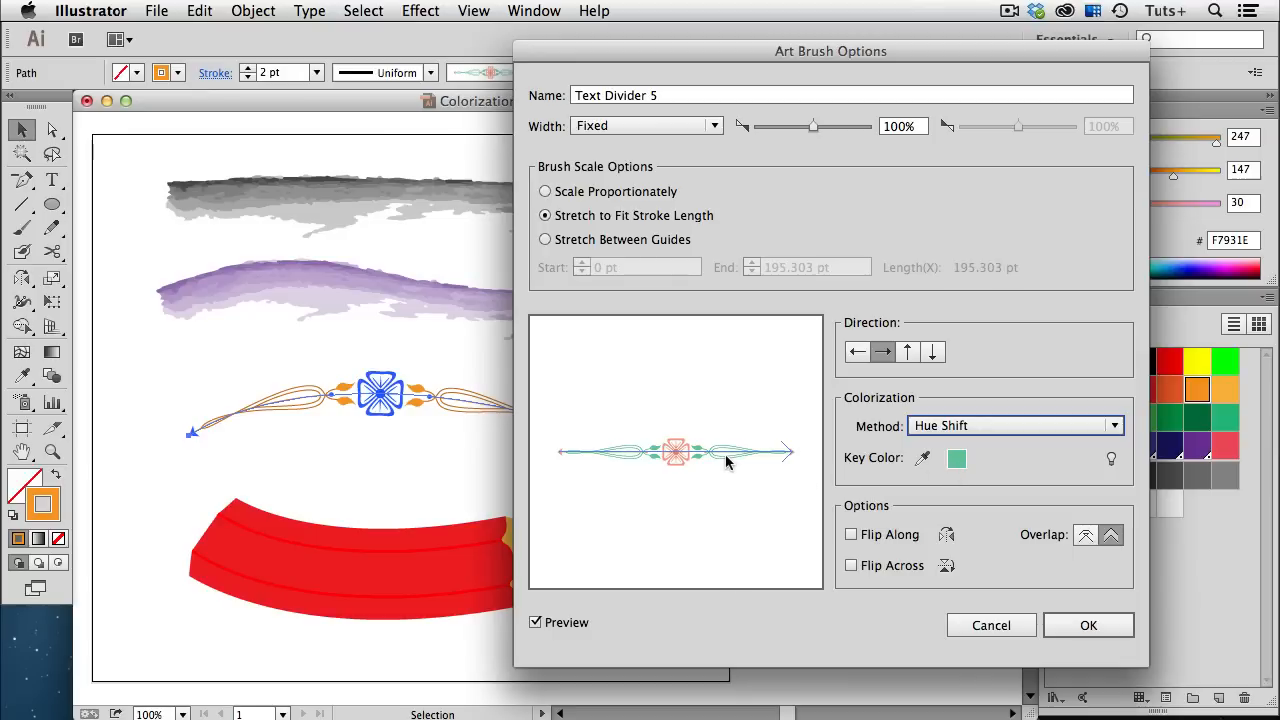
mouse_move(732, 460)
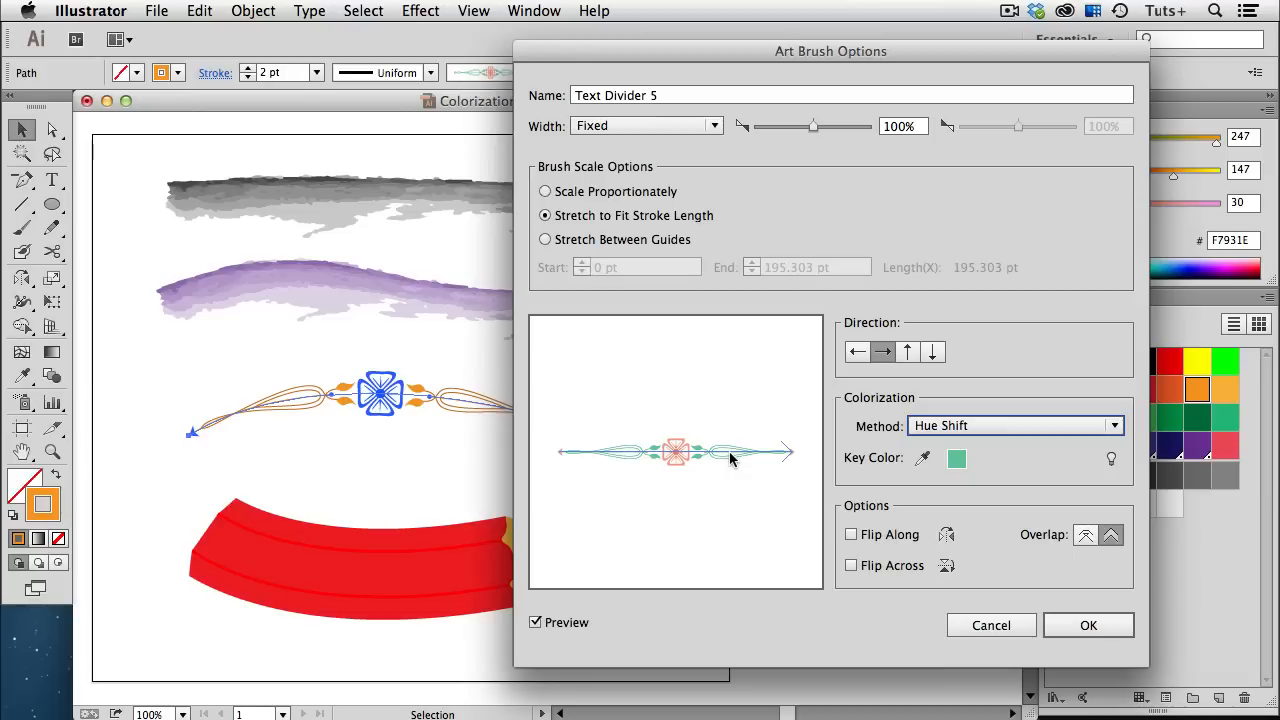
mouse_move(386, 416)
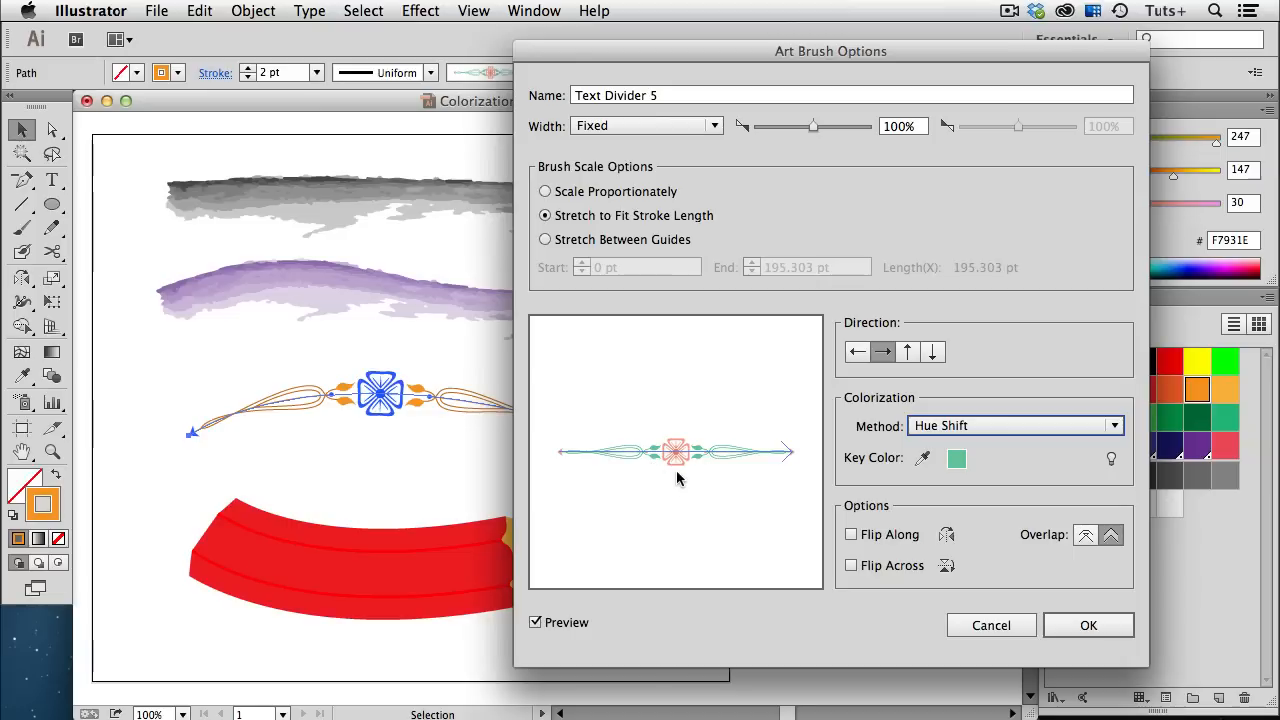
mouse_move(388, 432)
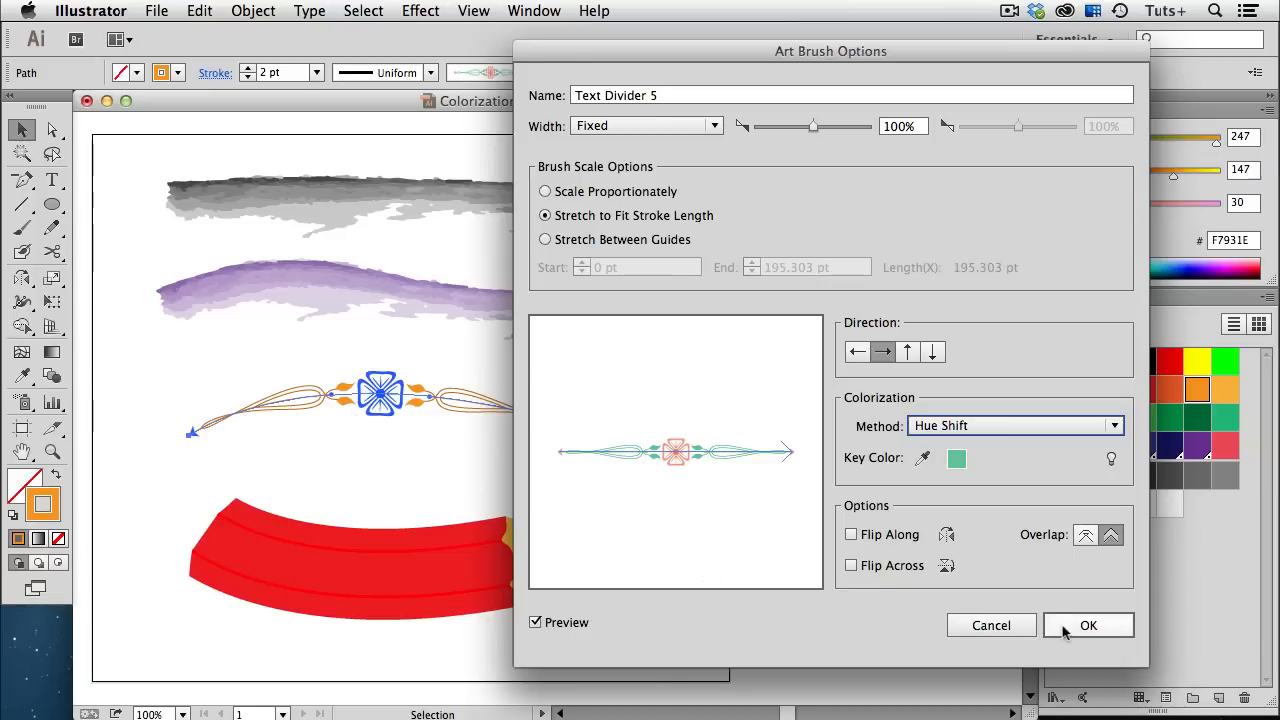
Apply the Hue Shift settings to strokes and set the divider's stroke colour to blue
left_click(1089, 625)
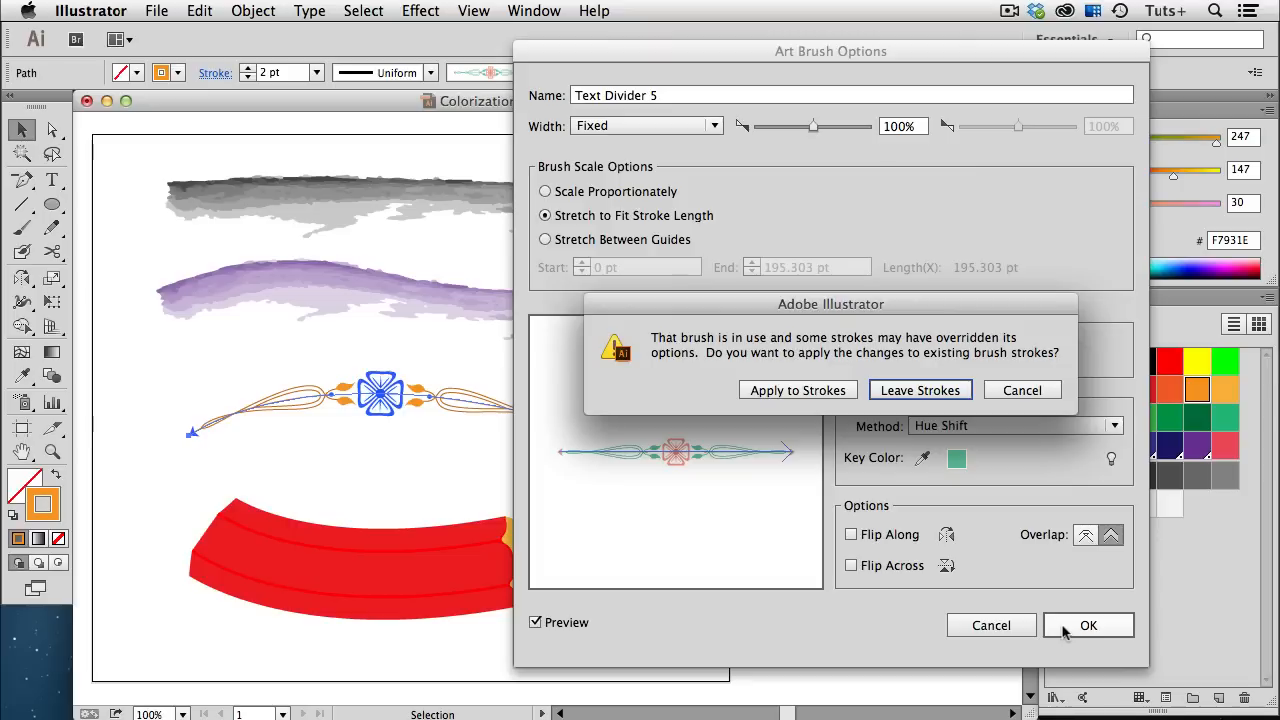
mouse_move(810, 401)
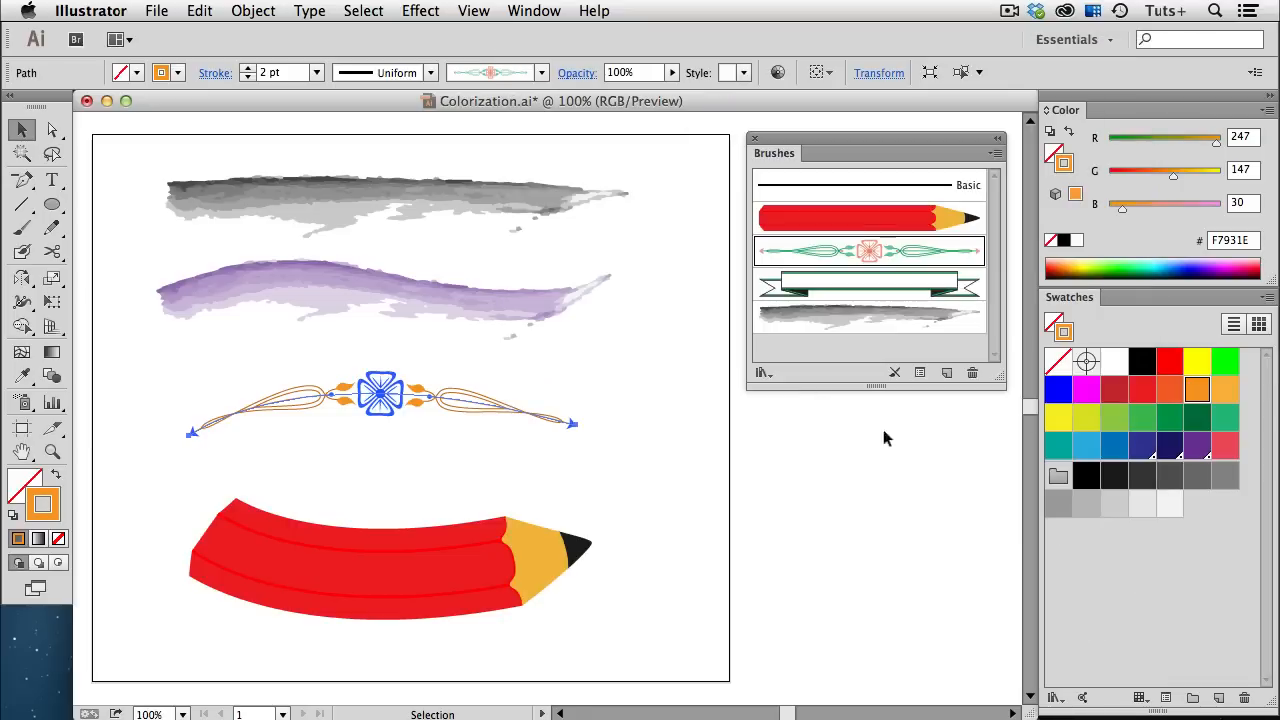
left_click(1113, 446)
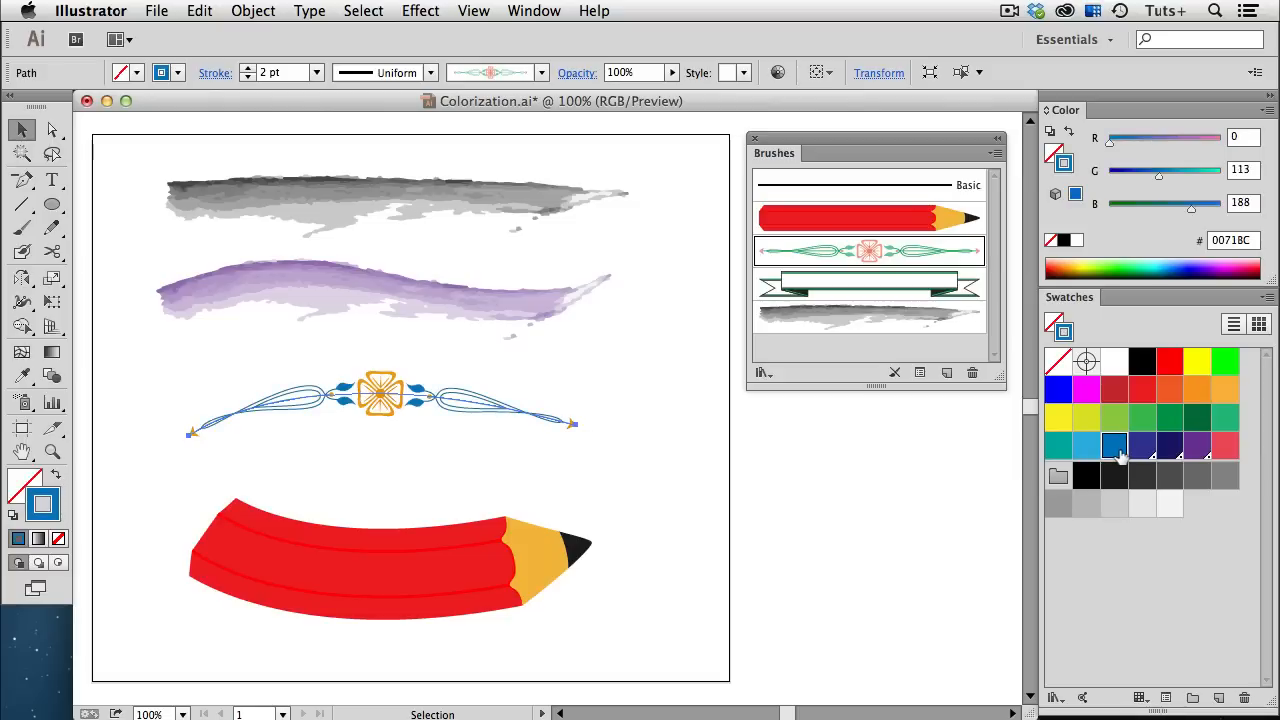
mouse_move(465, 420)
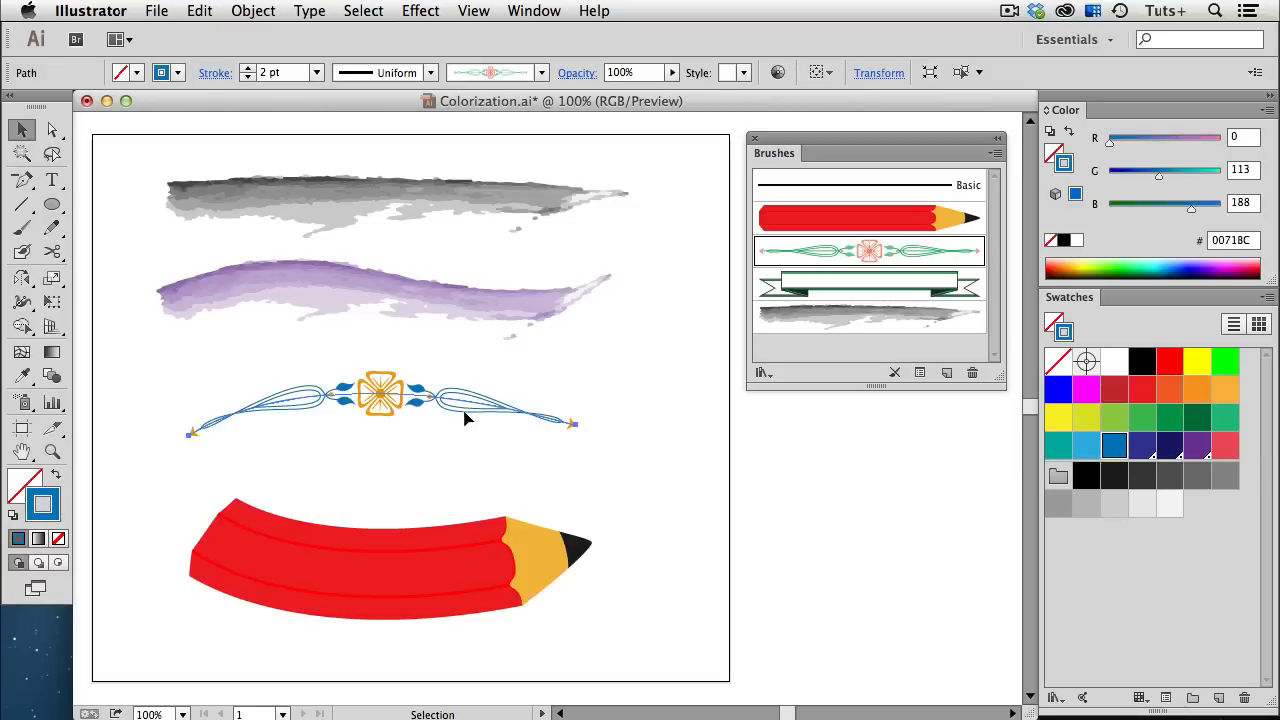
mouse_move(382, 421)
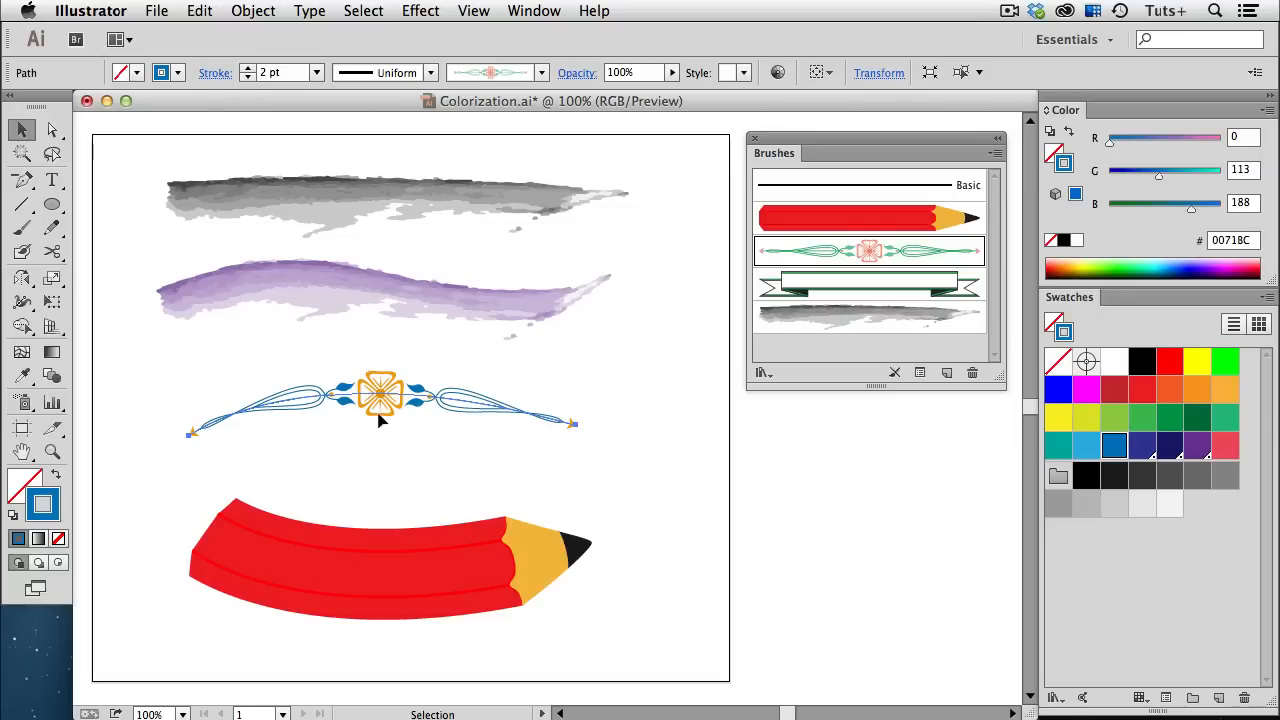
mouse_move(435, 578)
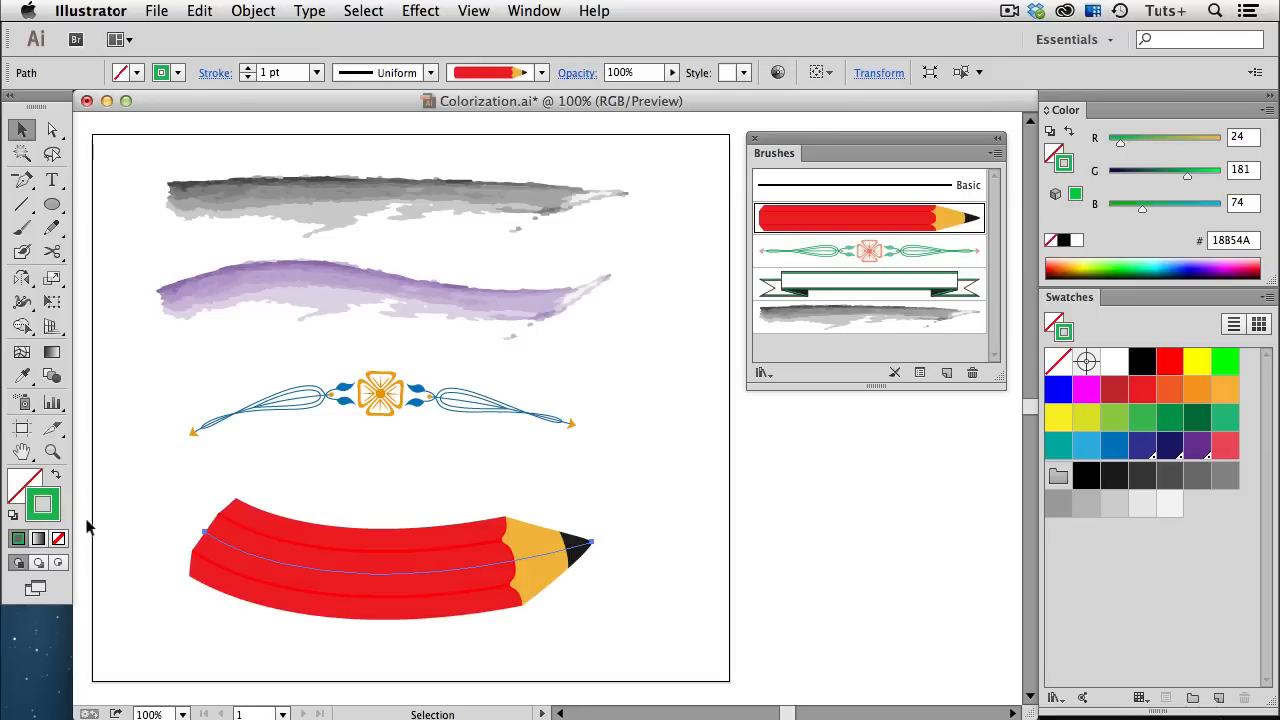
mouse_move(532, 598)
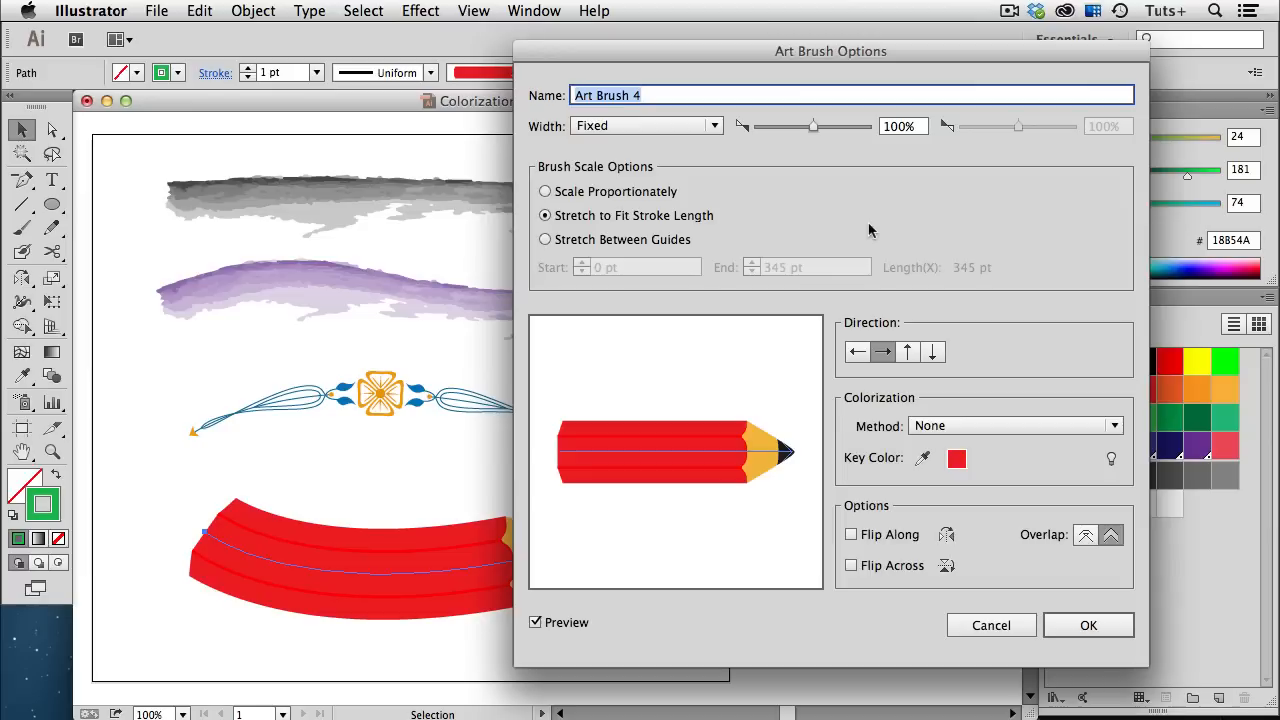
Set the pencil Art Brush 4 colorization method to Hue Shift
left_click(1014, 425)
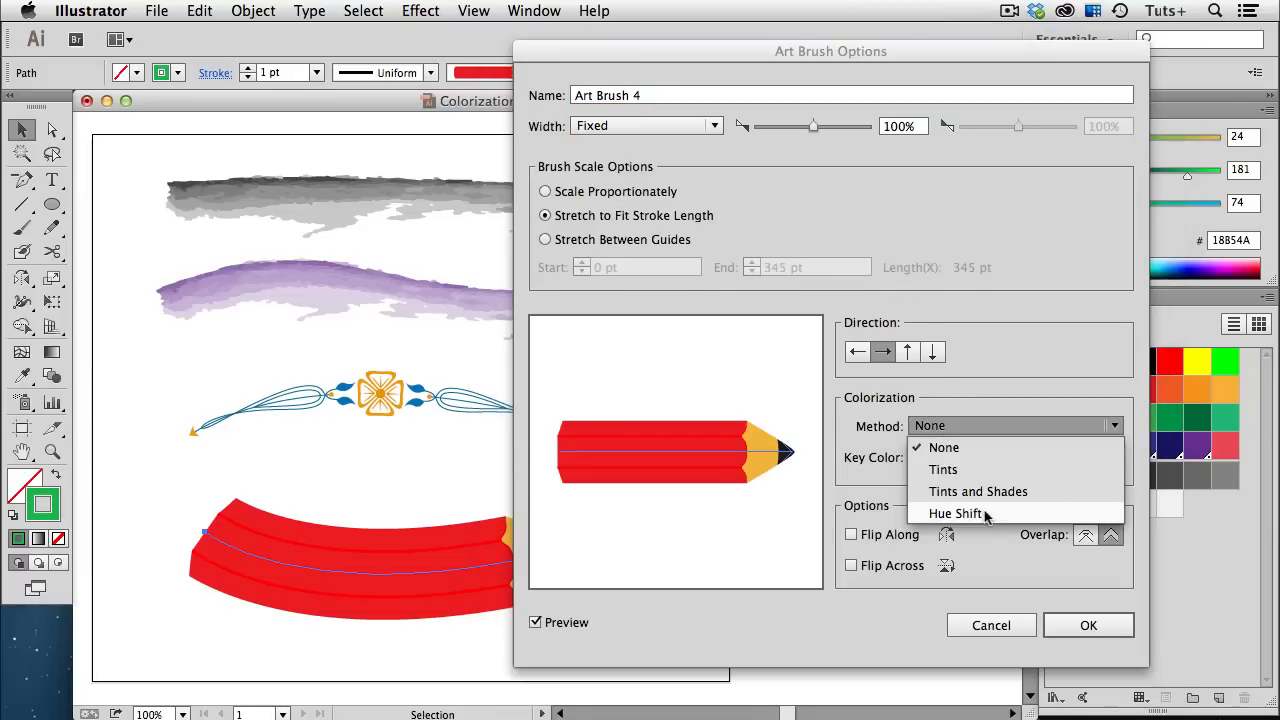
left_click(954, 513)
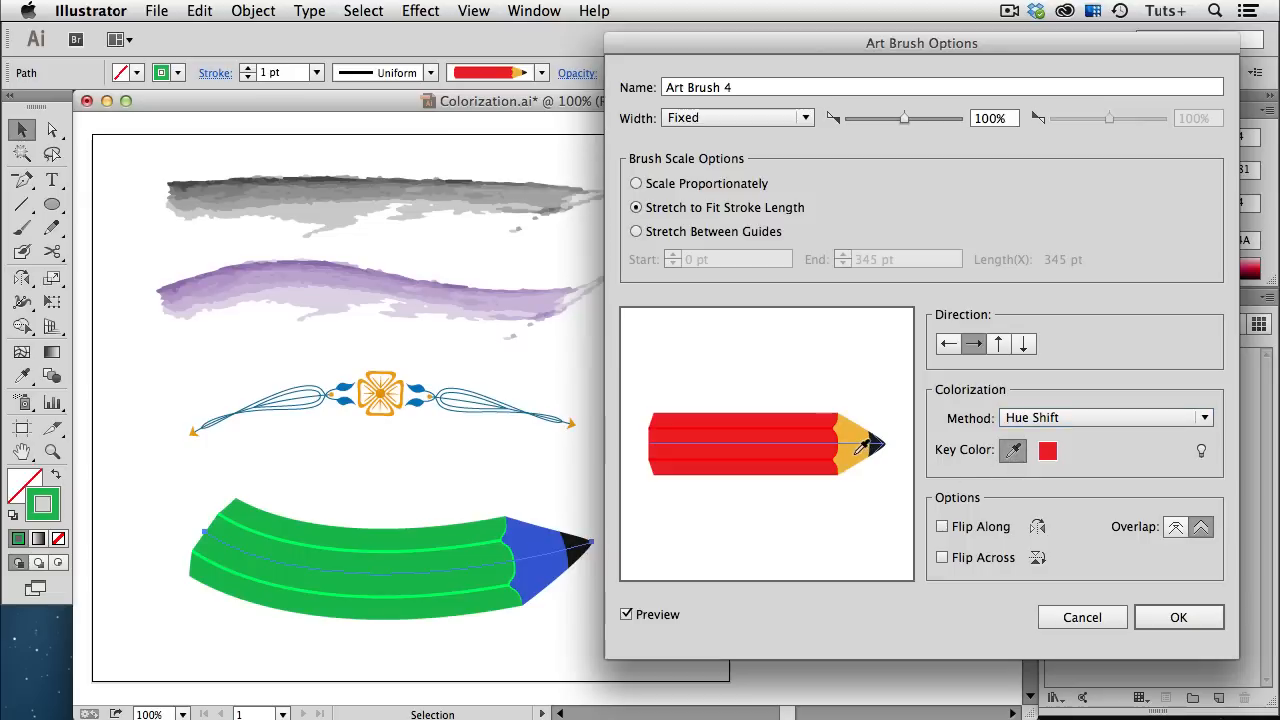
Sample the pencil's yellow wood as the key colour, apply to strokes, and reopen the brush options
left_click(1011, 450)
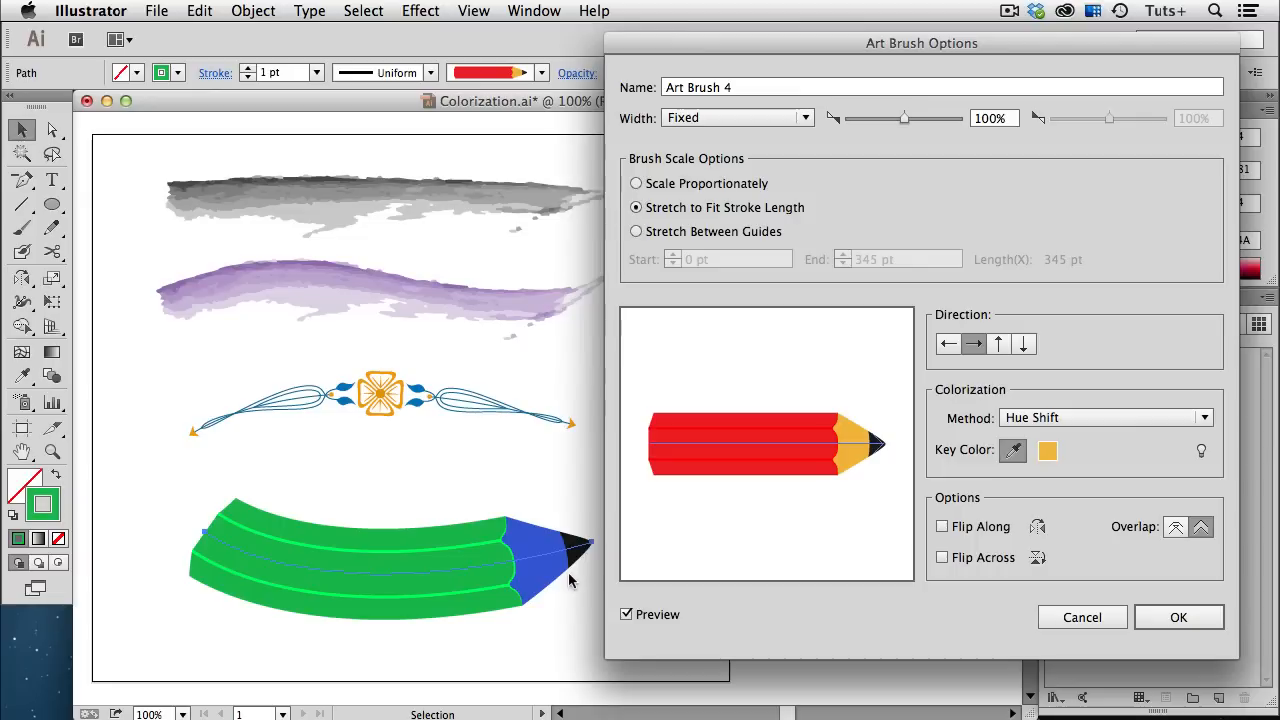
left_click(1178, 617)
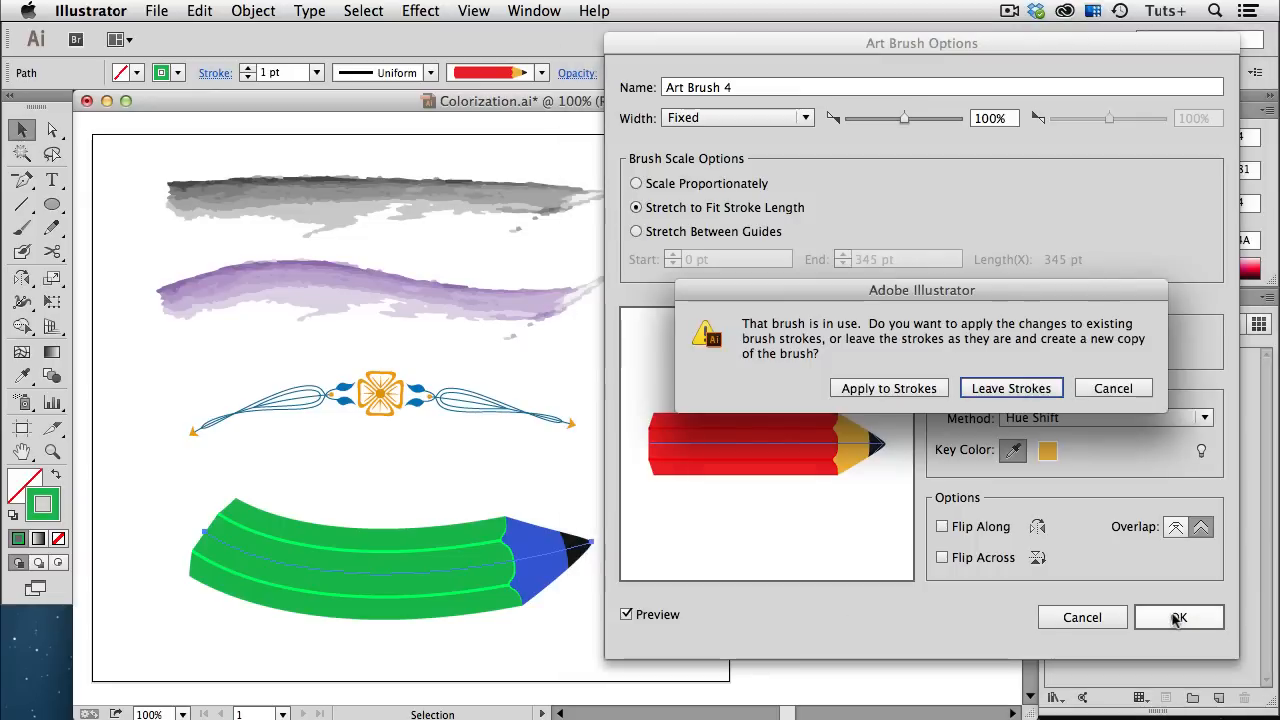
mouse_move(923, 402)
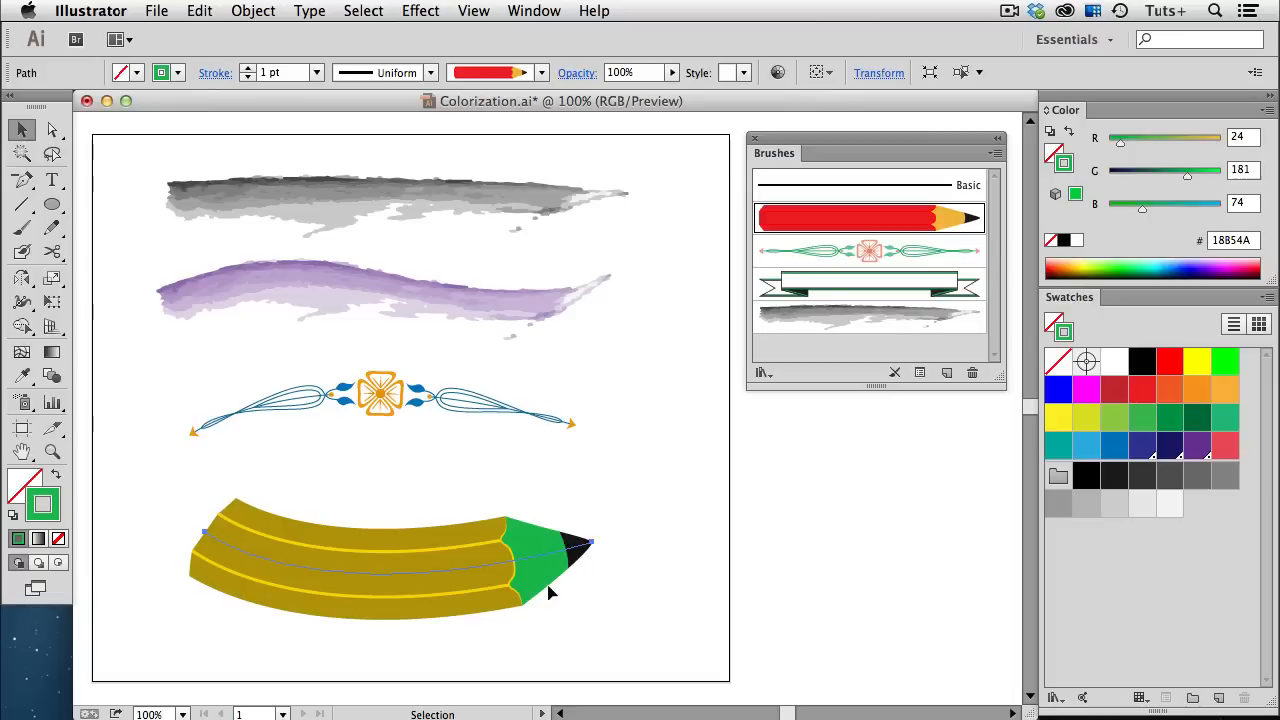
mouse_move(449, 625)
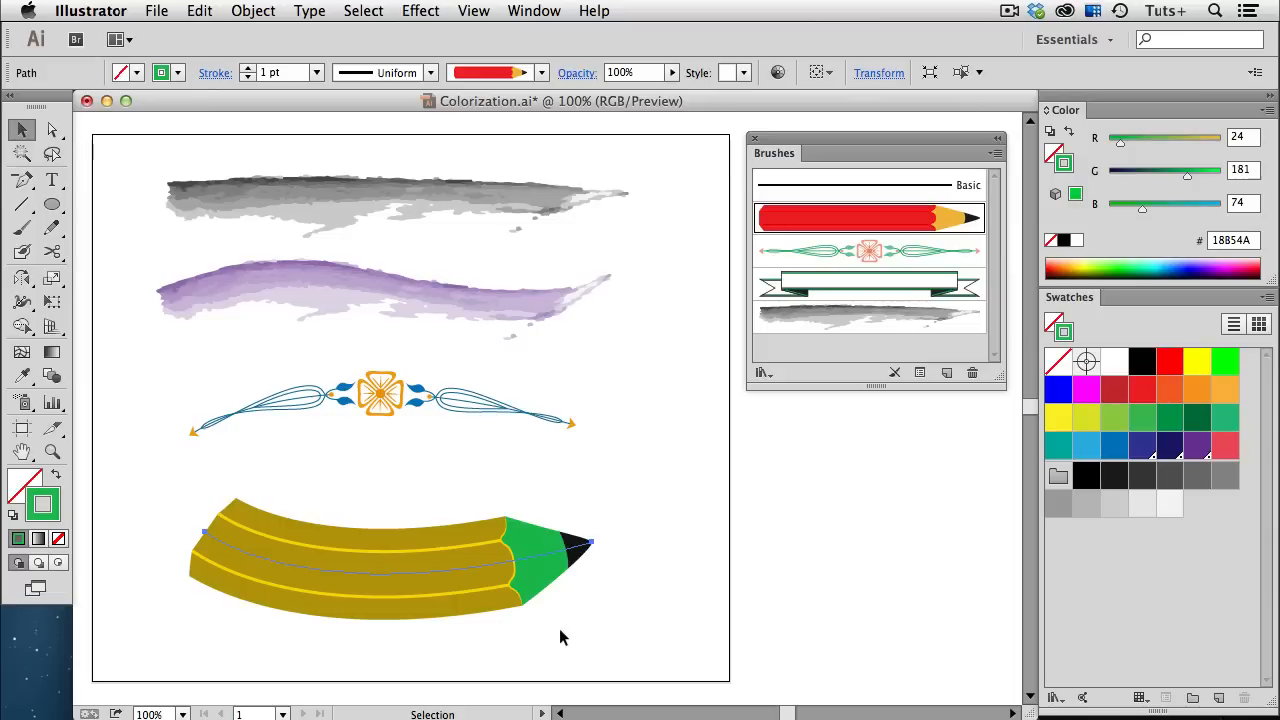
mouse_move(920, 232)
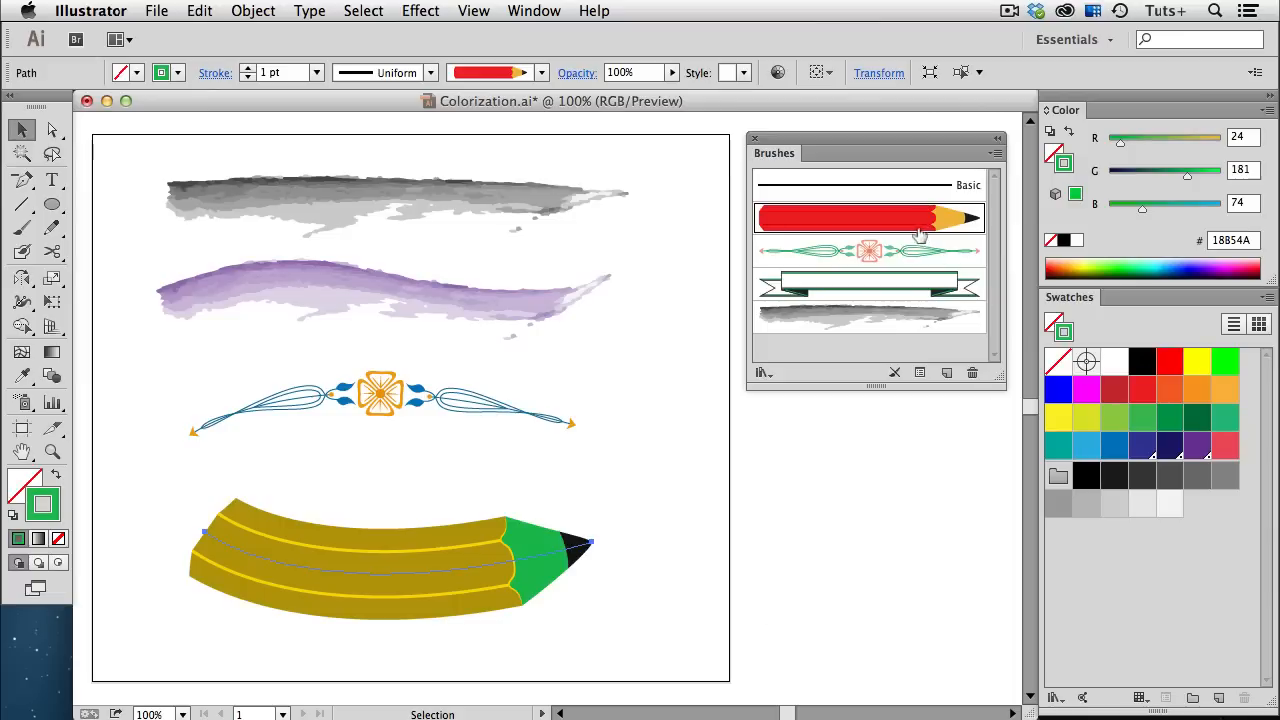
double_click(869, 218)
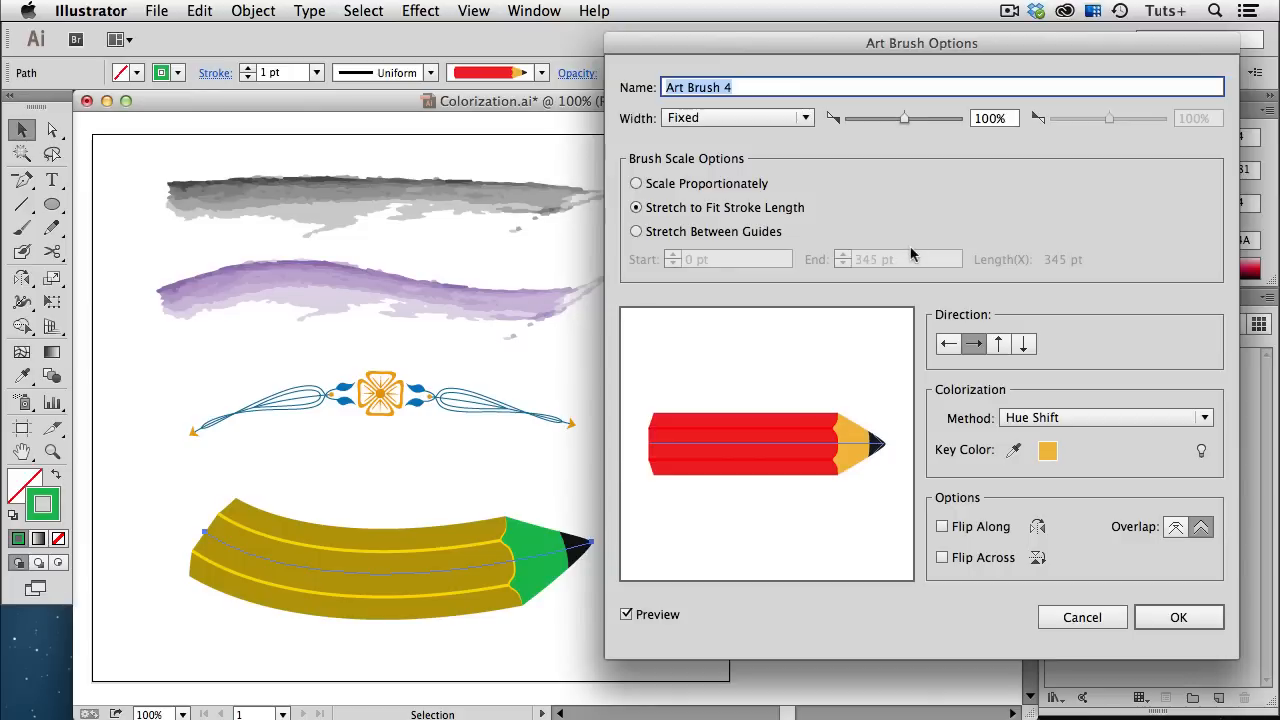